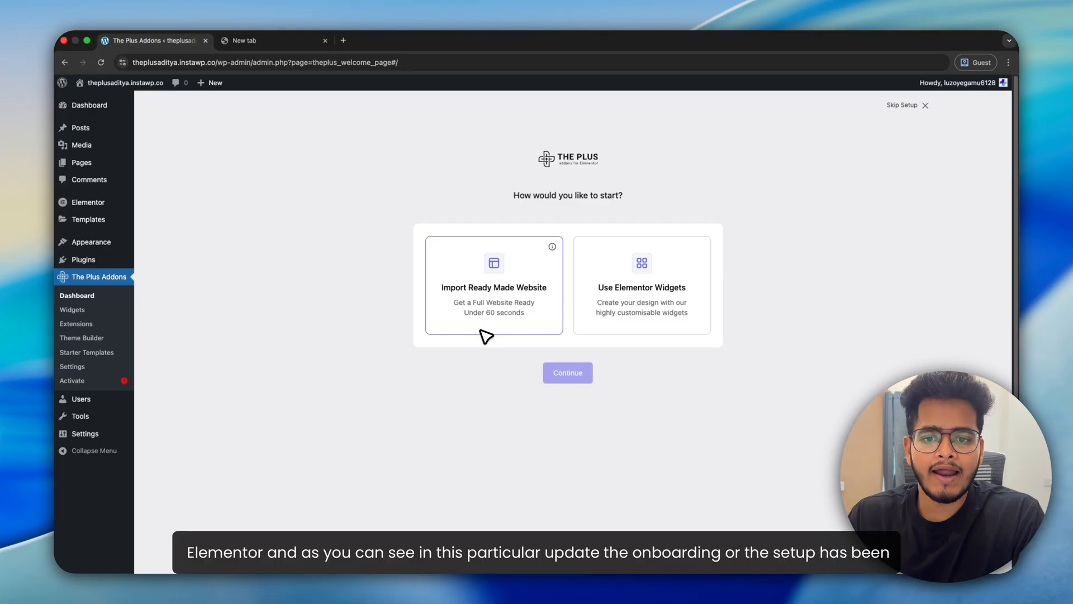
pyautogui.moveTo(479, 302)
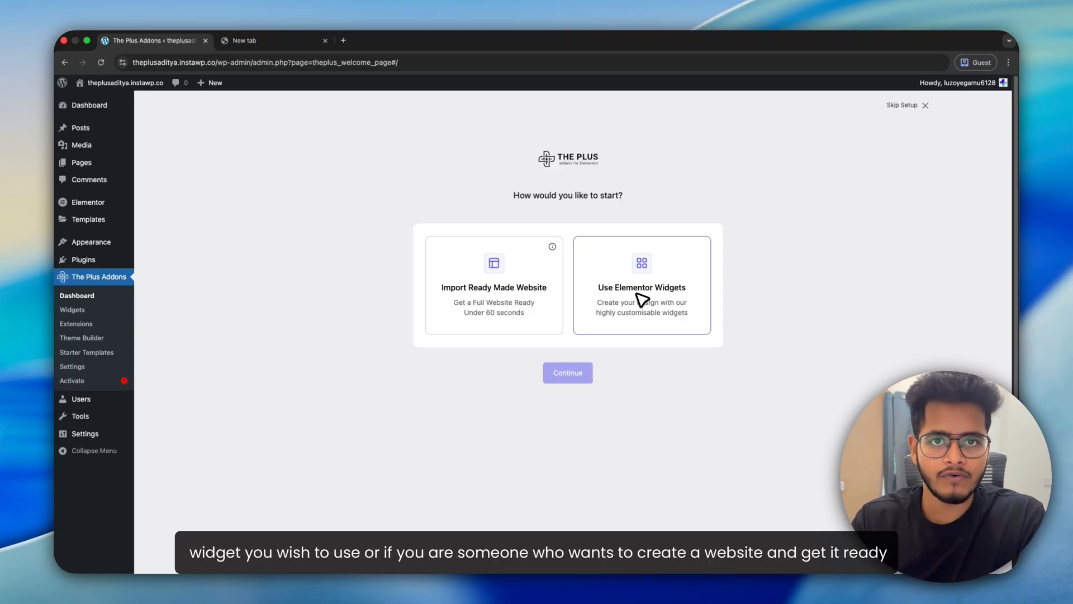
# Step: Choose the 'Use Elementor Widgets' card as the starting option on The Plus Addons welcome screen
pyautogui.click(492, 286)
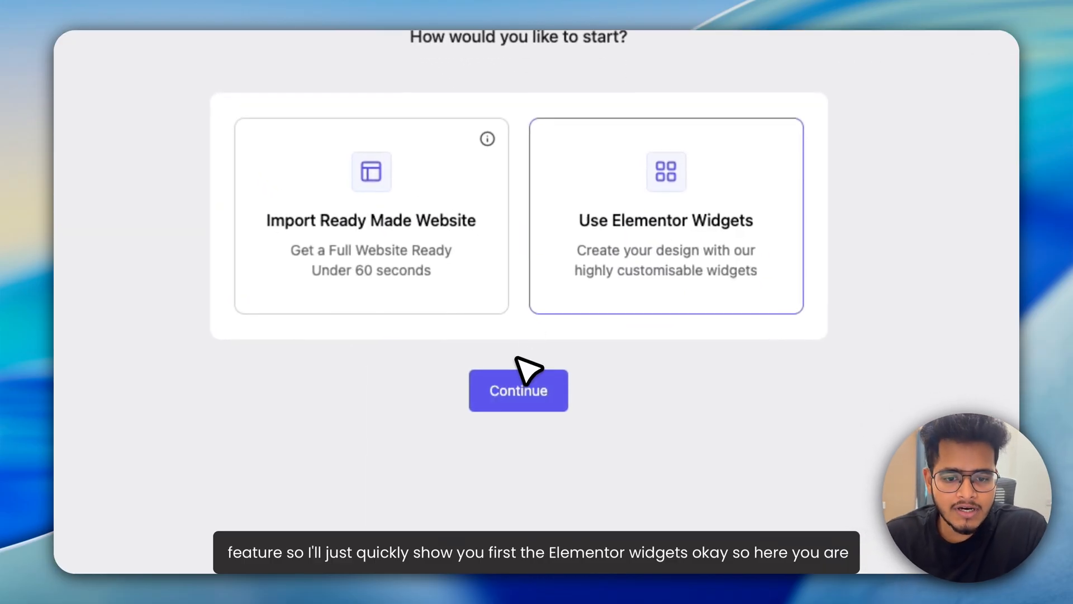
# Step: Enable the Post Featured Image widget and all widgets in the Essential group
pyautogui.click(518, 390)
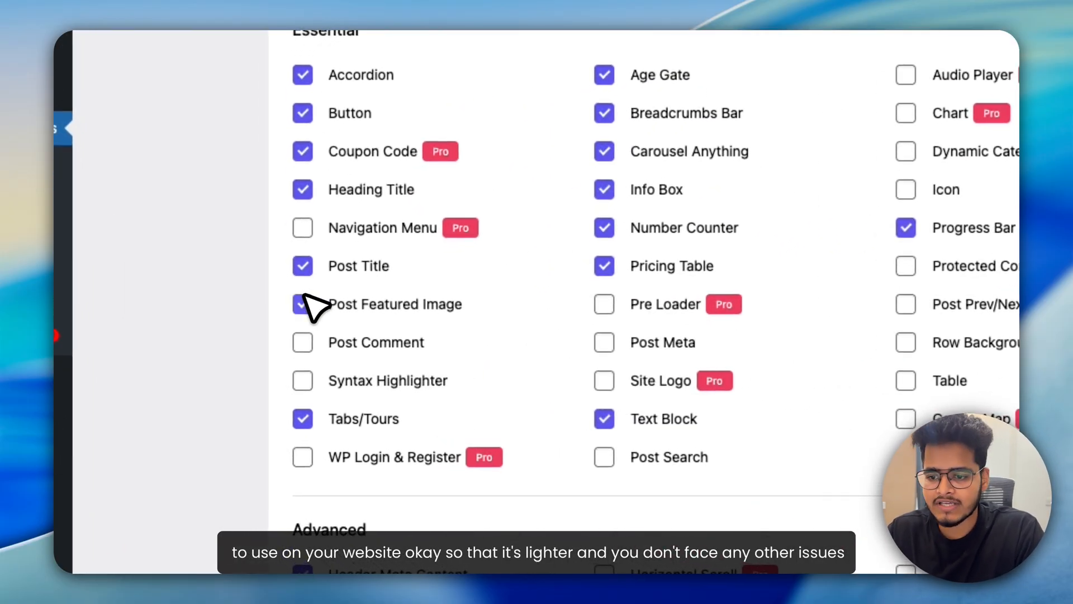
pyautogui.click(301, 342)
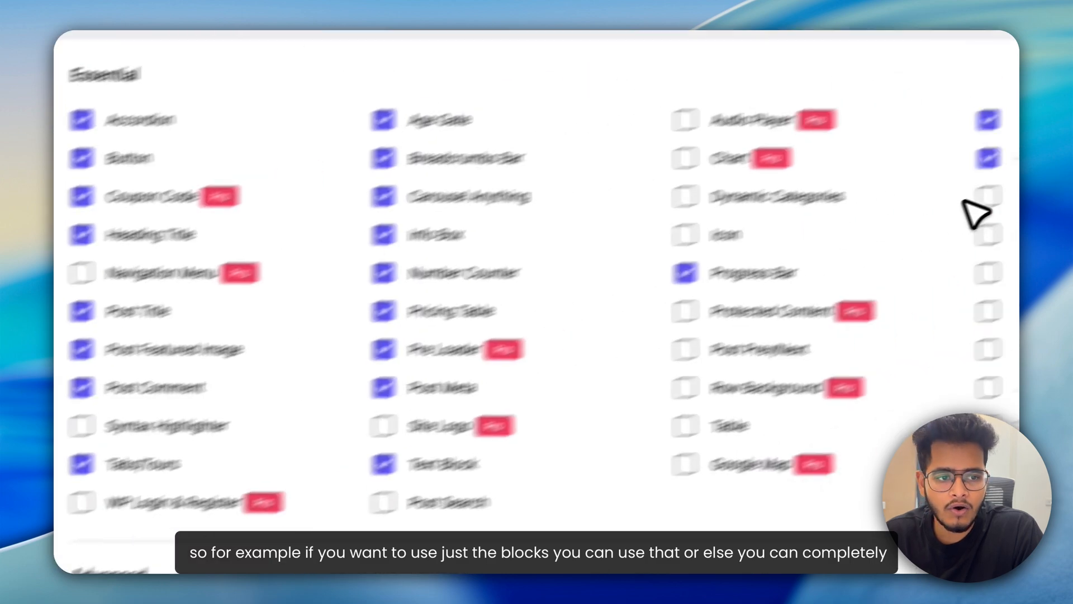
pyautogui.click(787, 190)
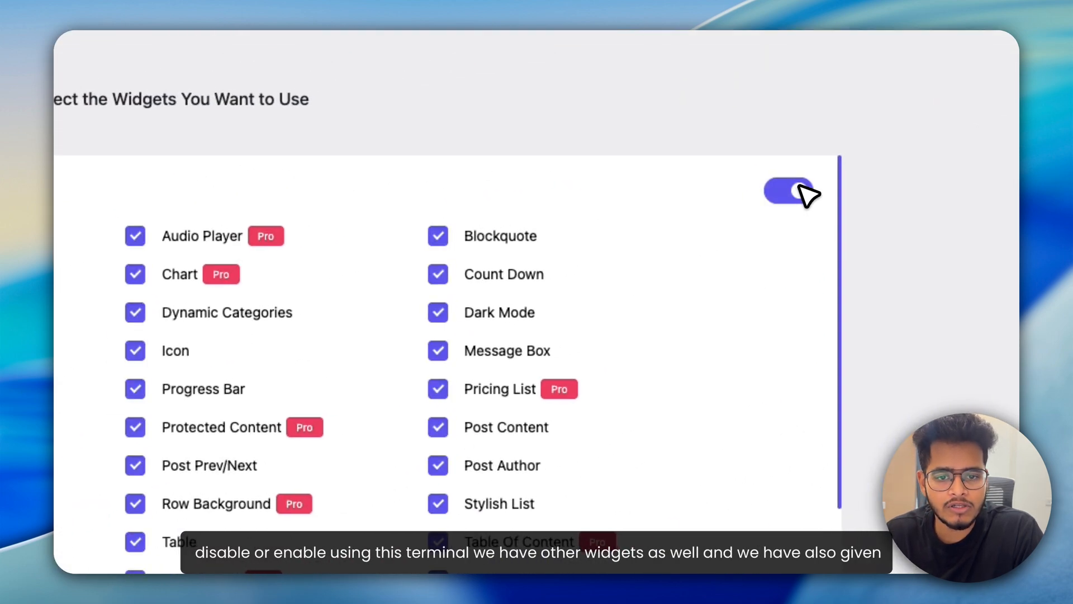
pyautogui.scroll(-3)
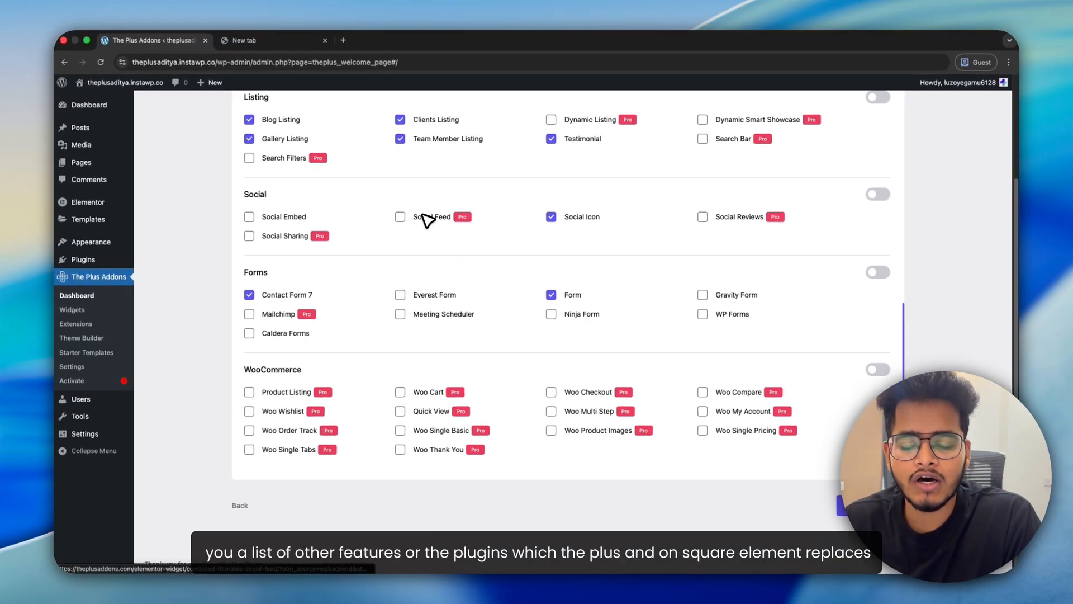
pyautogui.moveTo(442, 223)
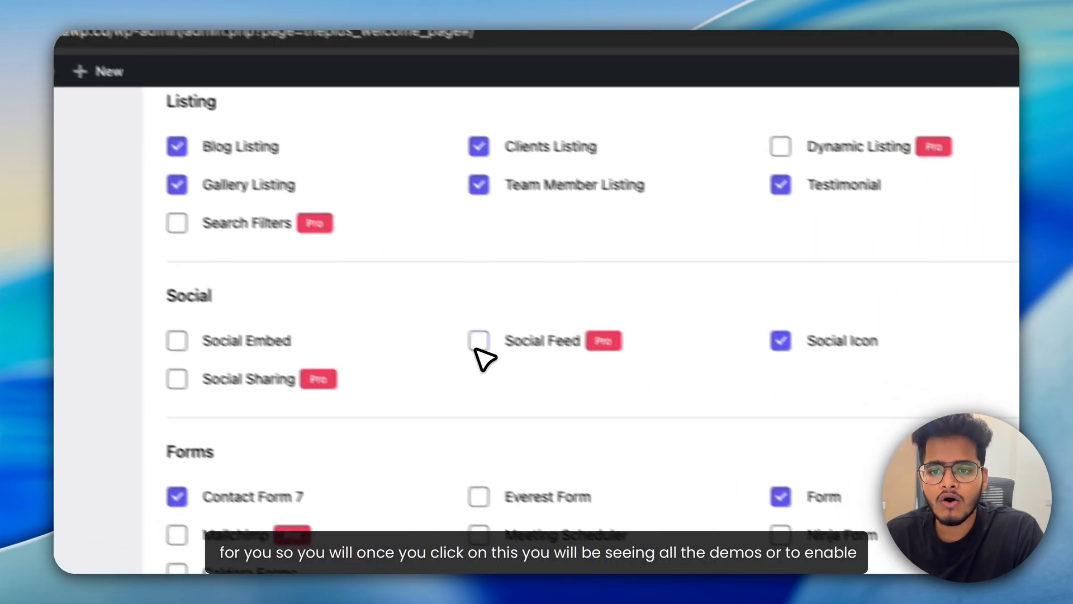
pyautogui.scroll(-3)
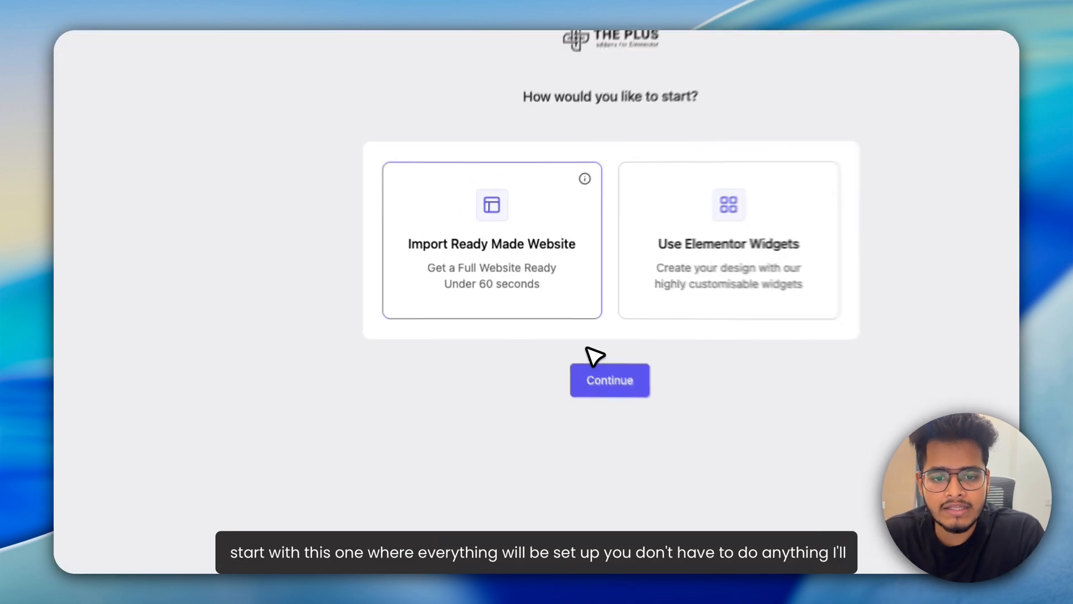
# Step: Continue with 'Import Ready Made Website' to reach the WDesignKit template browser
pyautogui.click(608, 379)
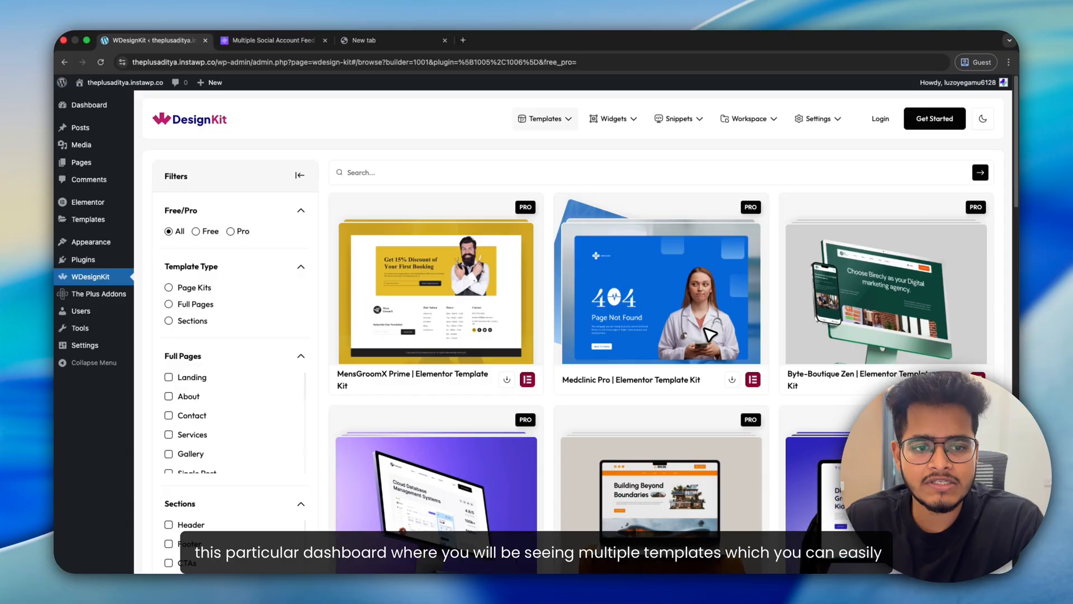
pyautogui.scroll(-3)
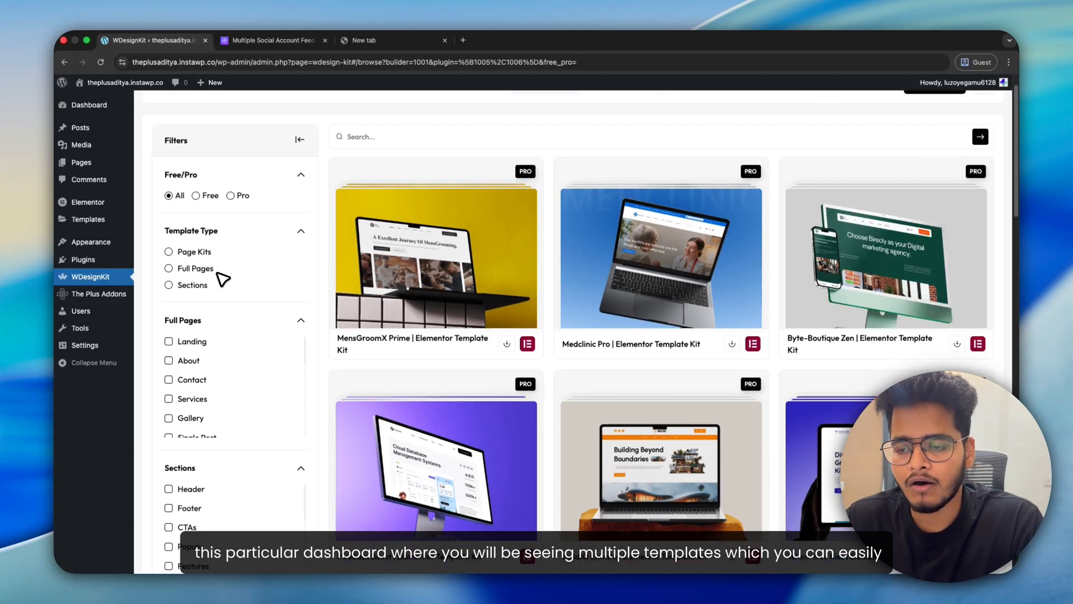
pyautogui.scroll(-3)
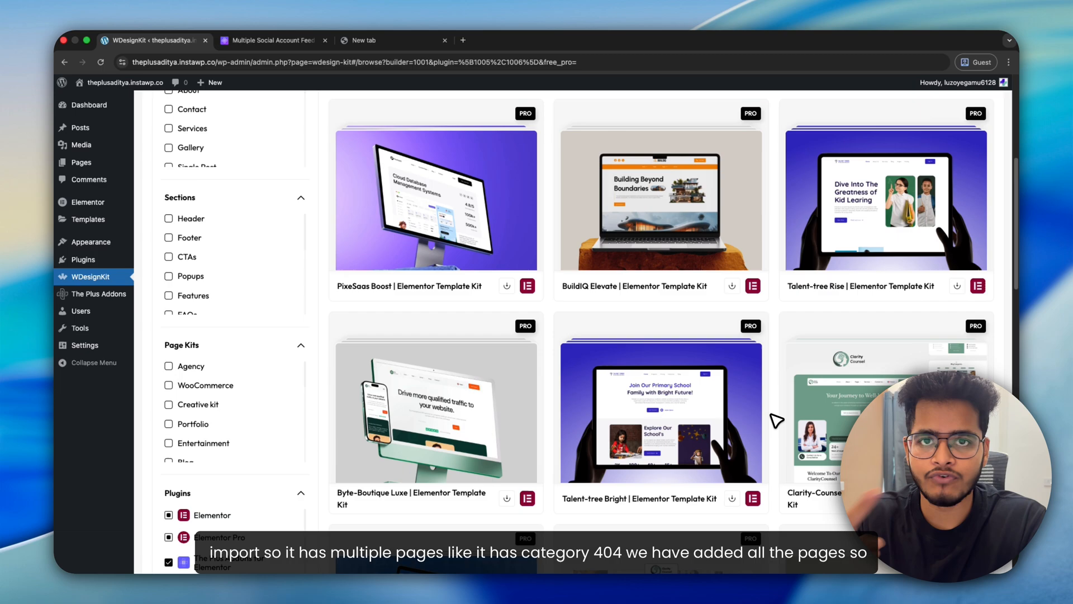
pyautogui.scroll(-3)
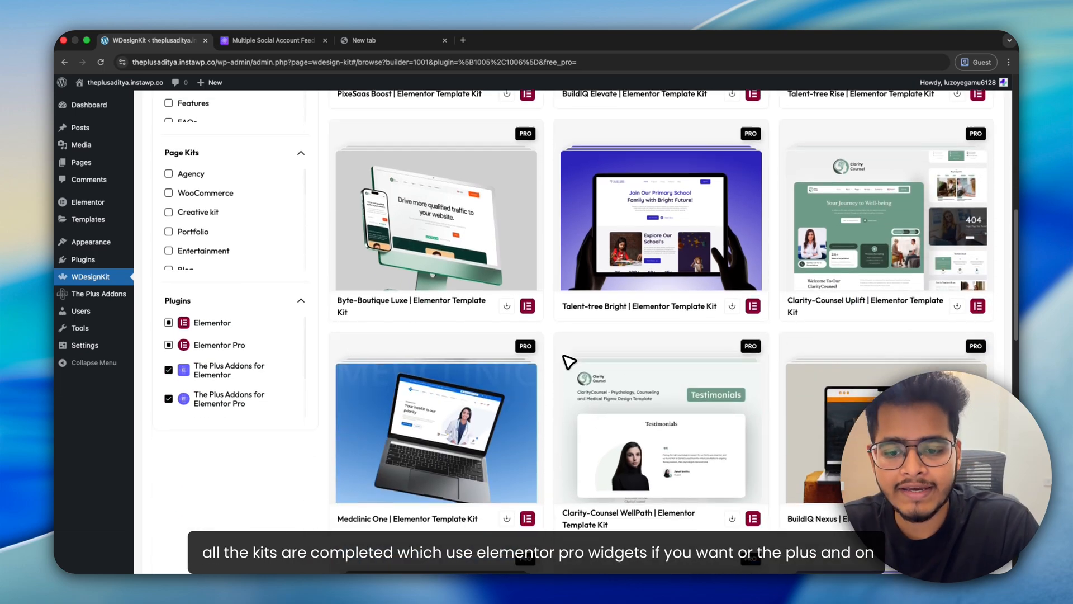
pyautogui.scroll(-3)
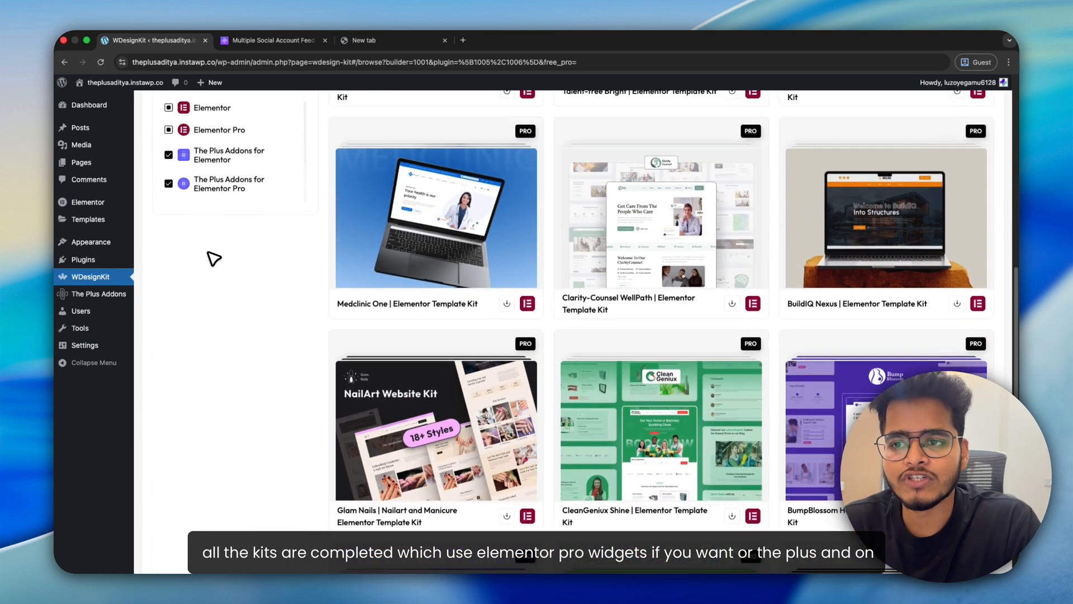
pyautogui.scroll(-3)
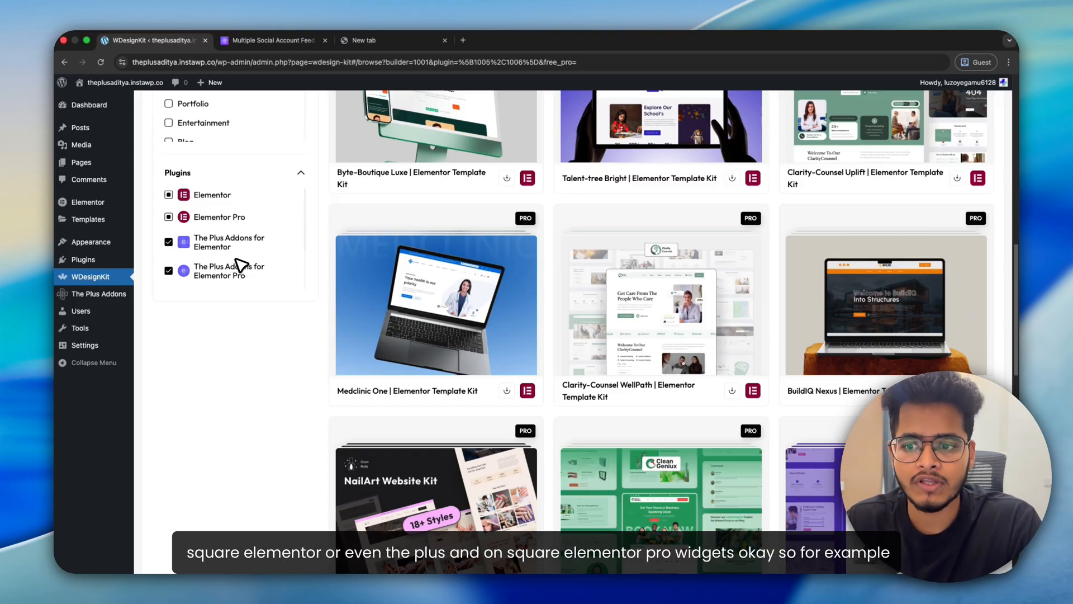
pyautogui.scroll(-3)
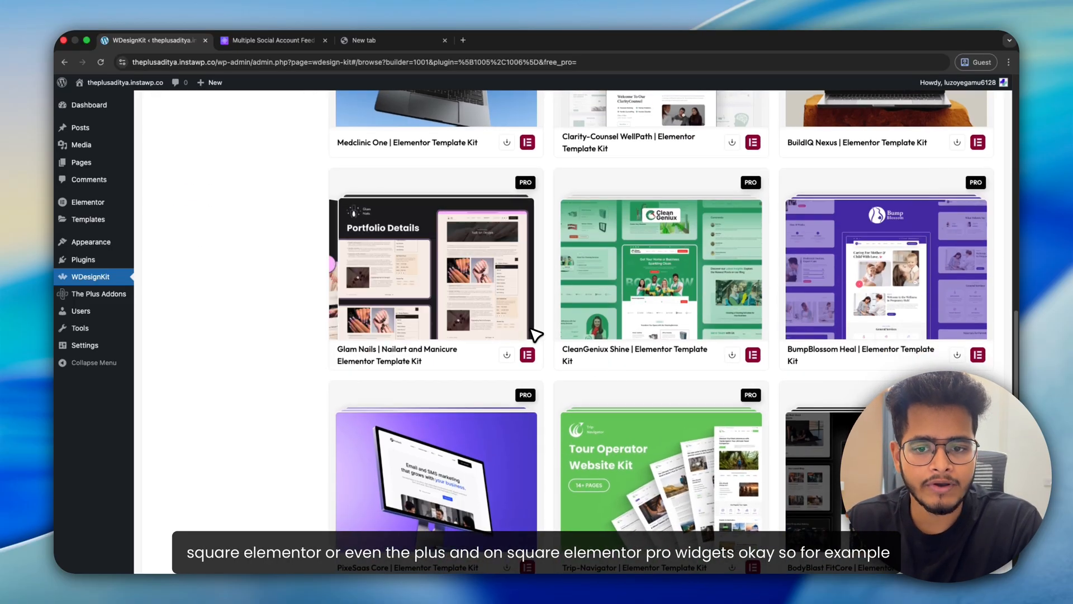
pyautogui.moveTo(215, 445)
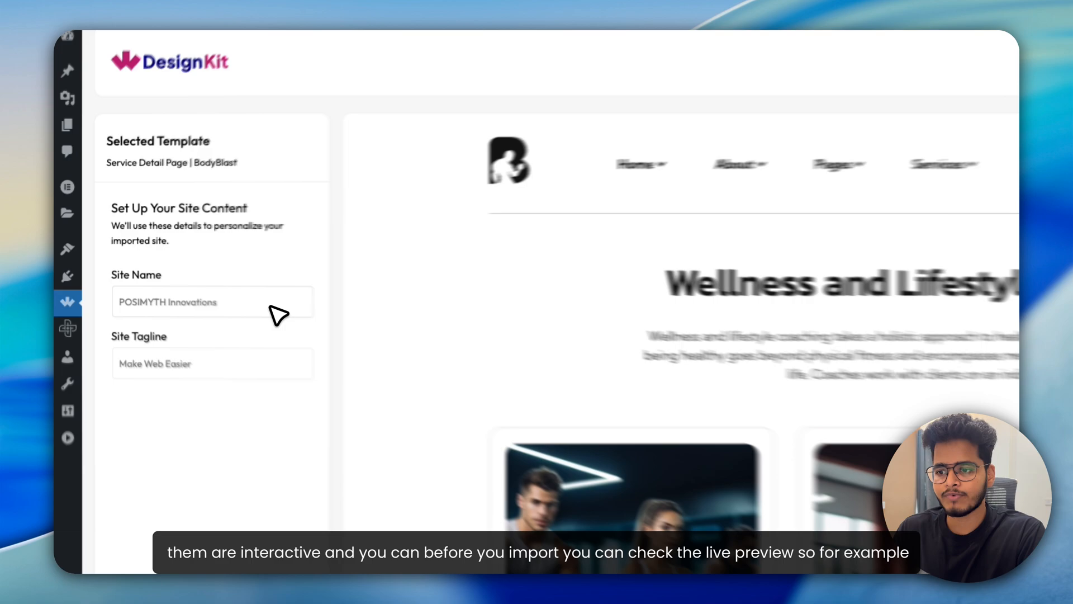
# Step: Name the BodyBlast site 'Fitness Website' with the tagline 'Make it Easy'
pyautogui.write('Fitness Website')
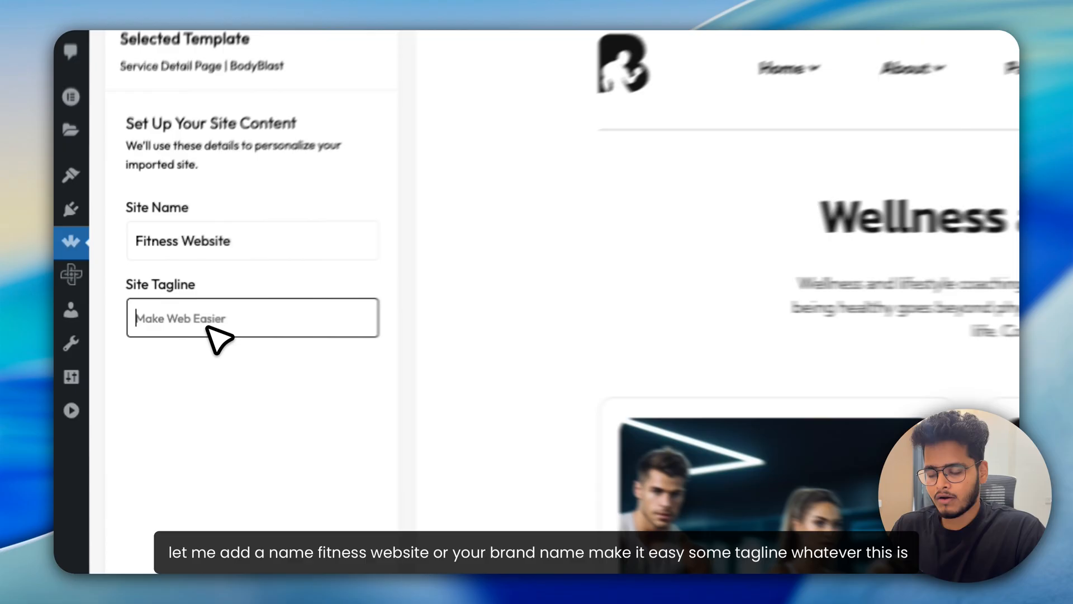
pyautogui.write('Make it Easy')
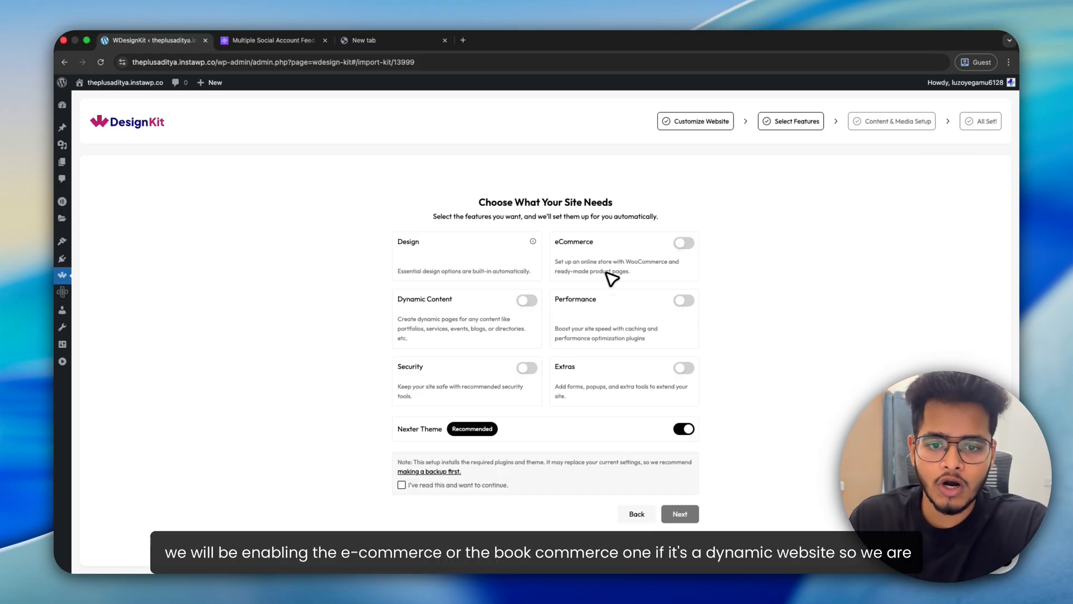
pyautogui.moveTo(532, 309)
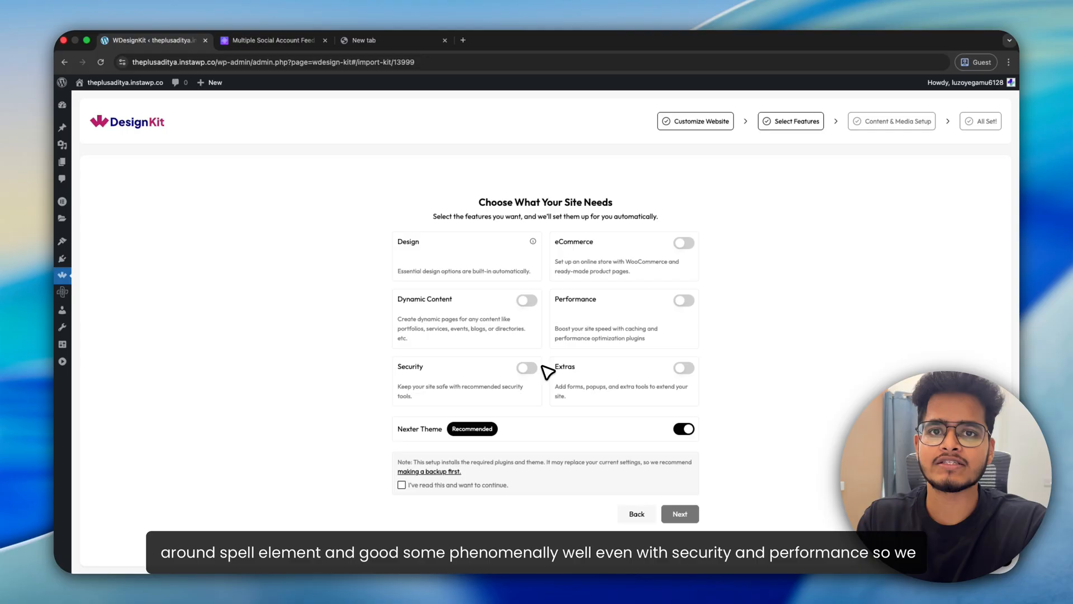
pyautogui.moveTo(540, 376)
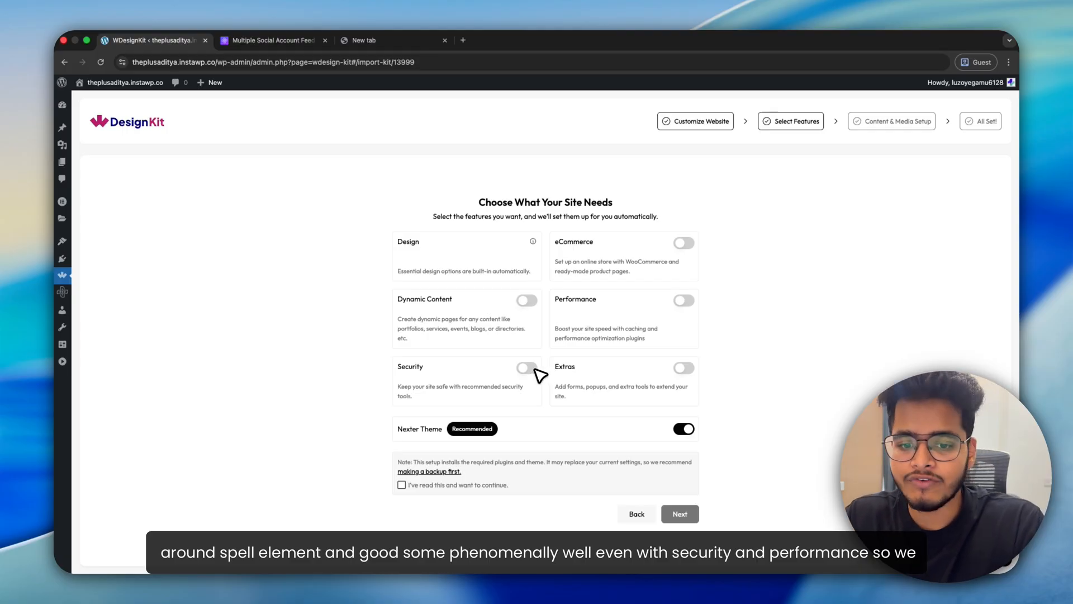
pyautogui.moveTo(603, 287)
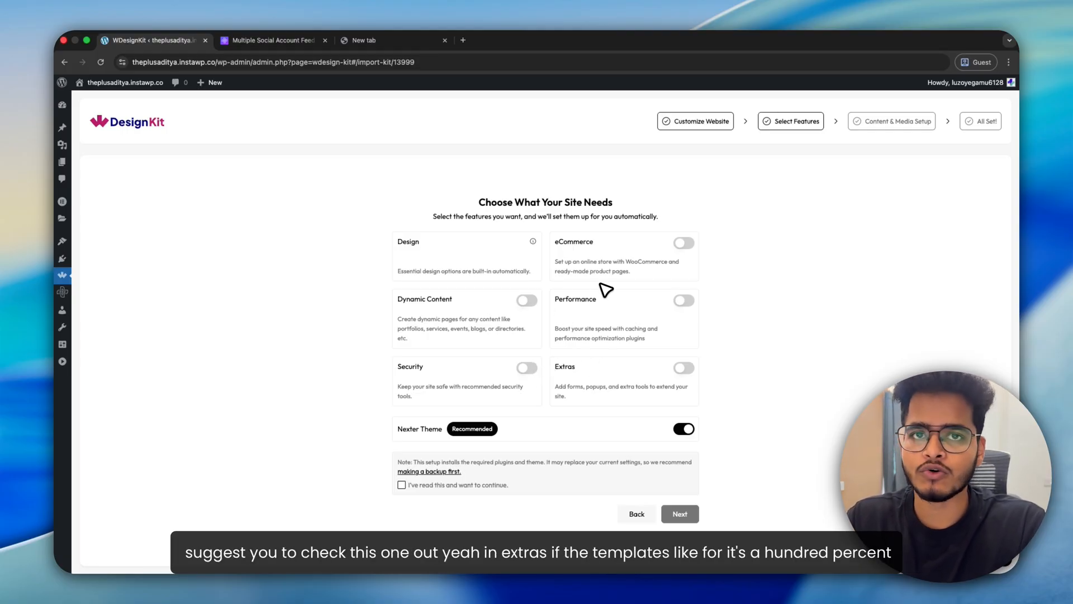
pyautogui.moveTo(691, 369)
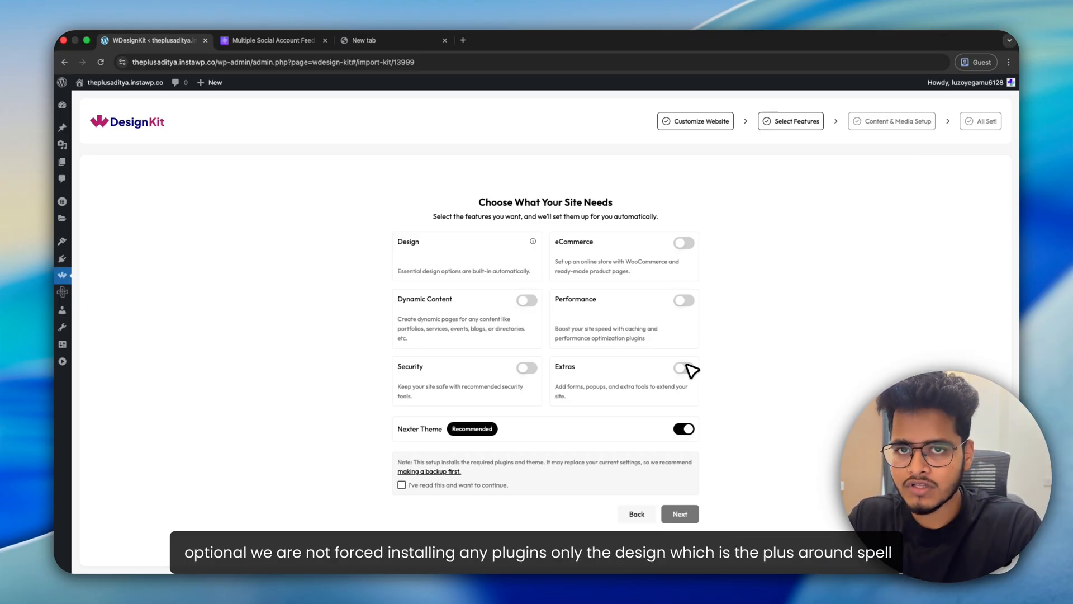
pyautogui.moveTo(533, 242)
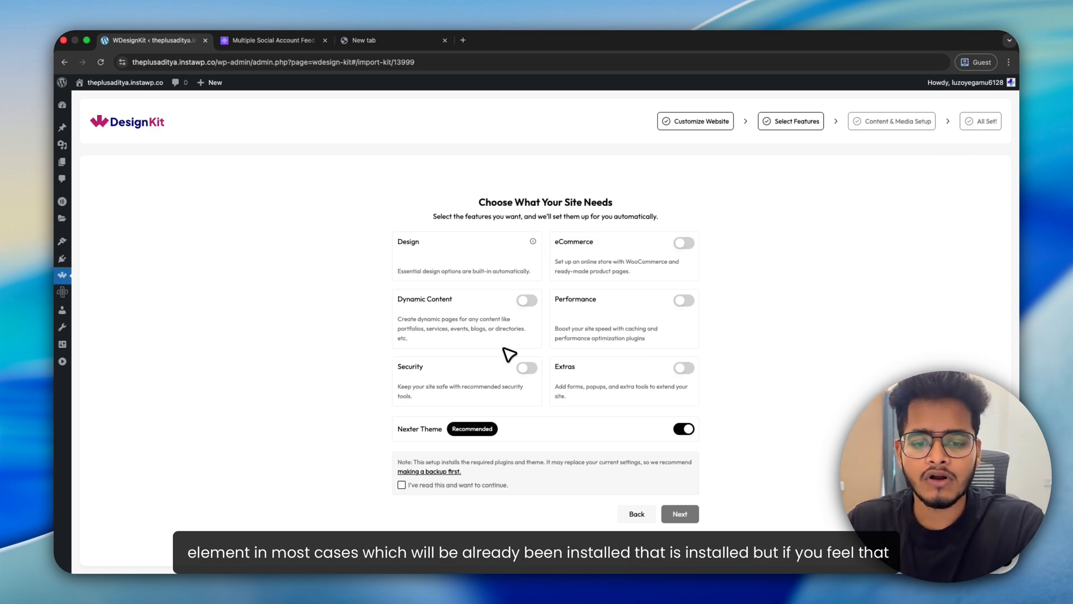
pyautogui.moveTo(611, 407)
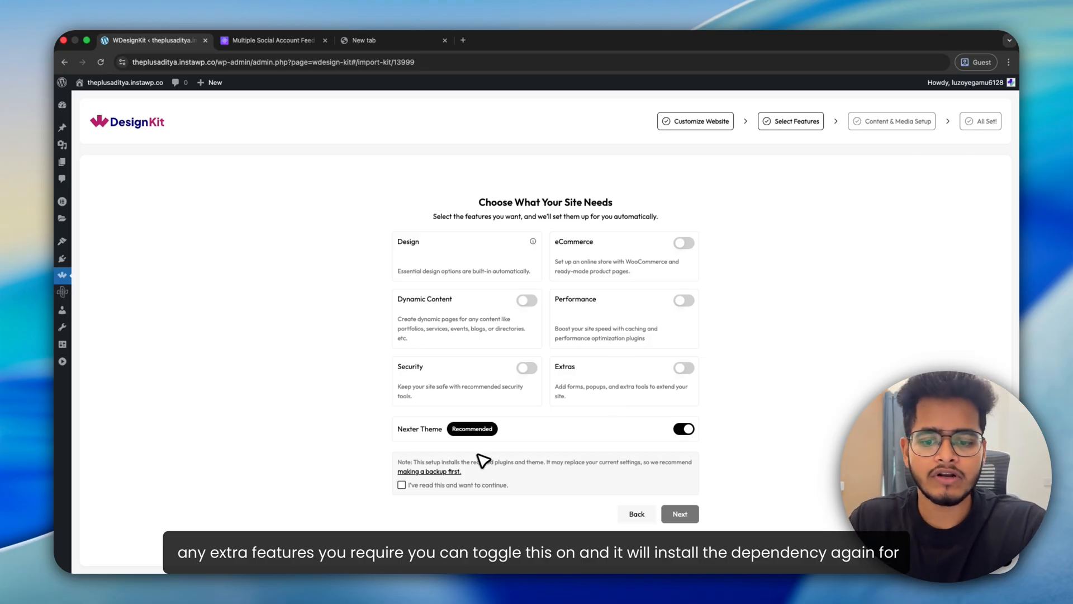
pyautogui.moveTo(428, 442)
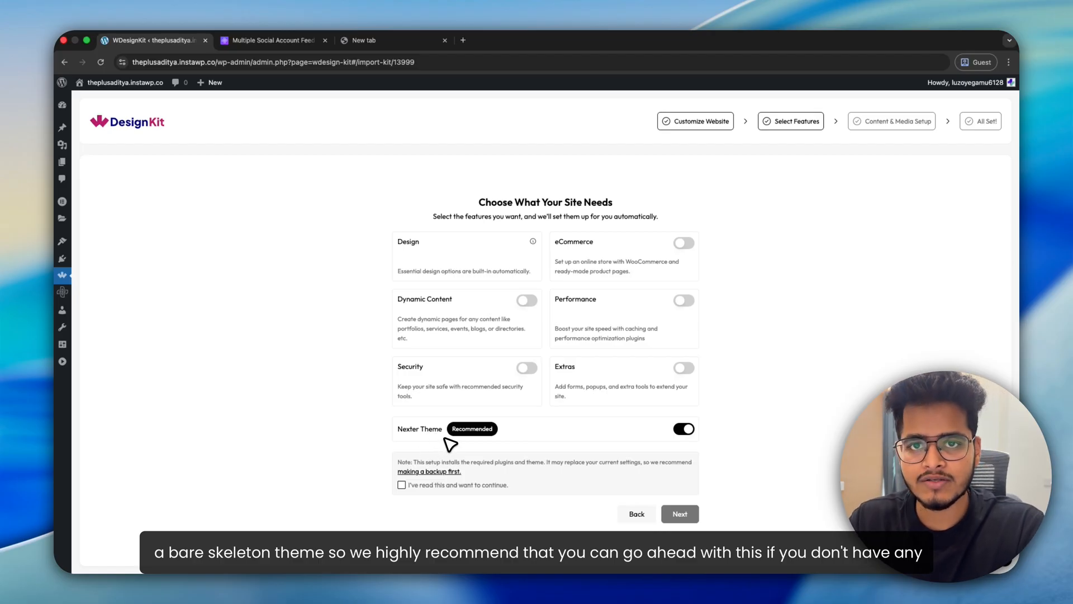
pyautogui.moveTo(650, 438)
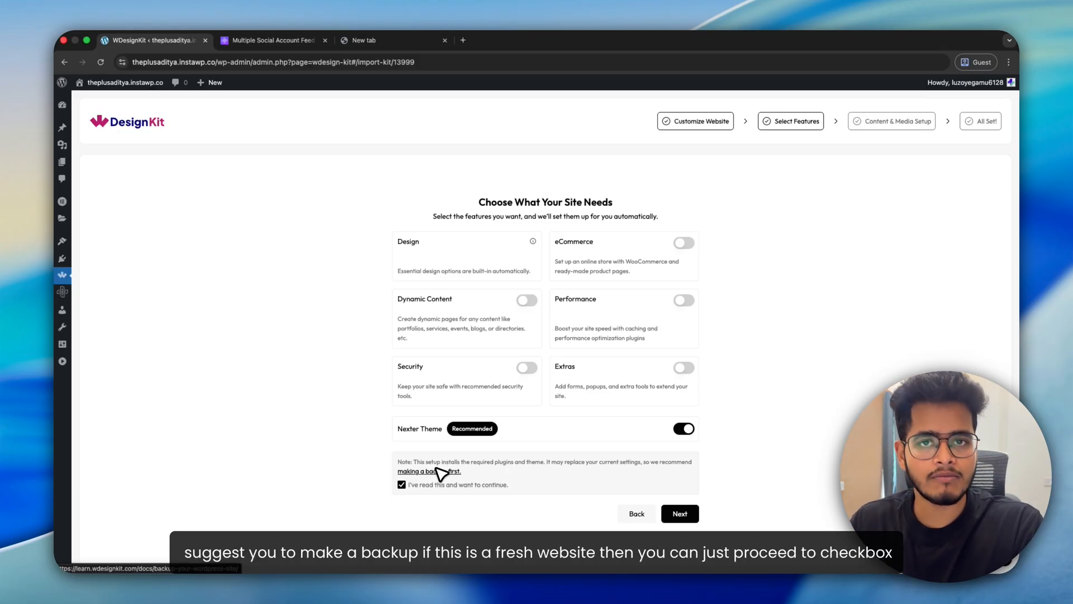
pyautogui.moveTo(455, 488)
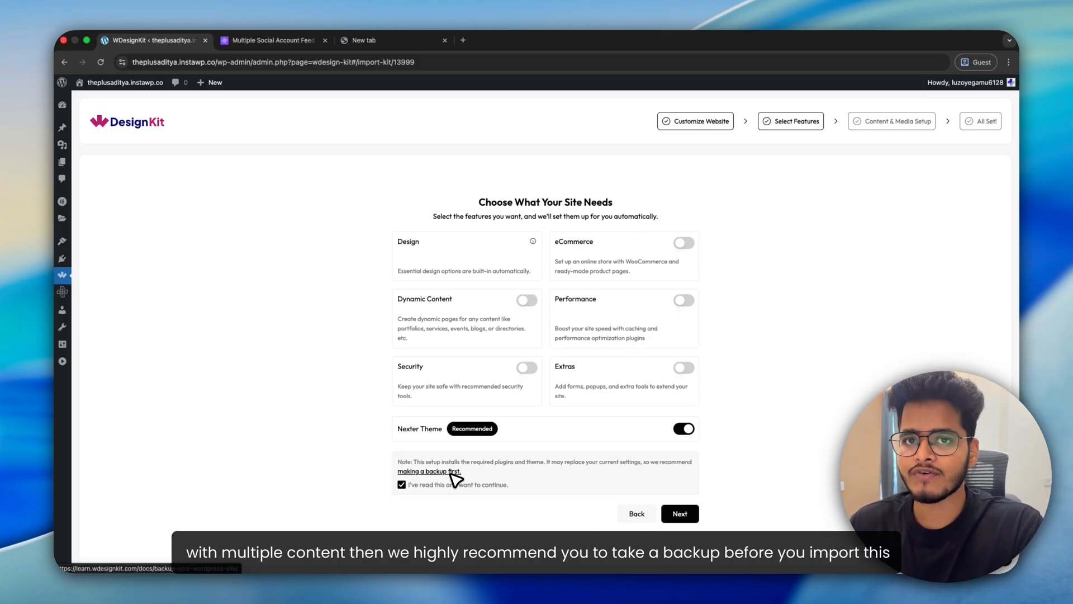
pyautogui.moveTo(448, 476)
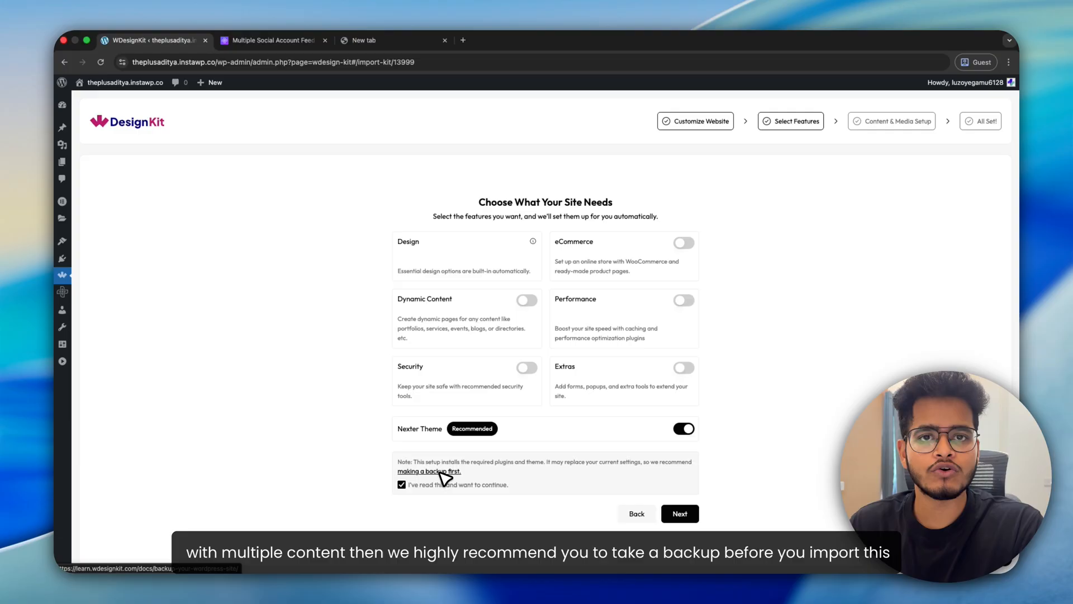
# Step: Confirm the backup notice and advance to the Content & Media Setup step
pyautogui.click(680, 513)
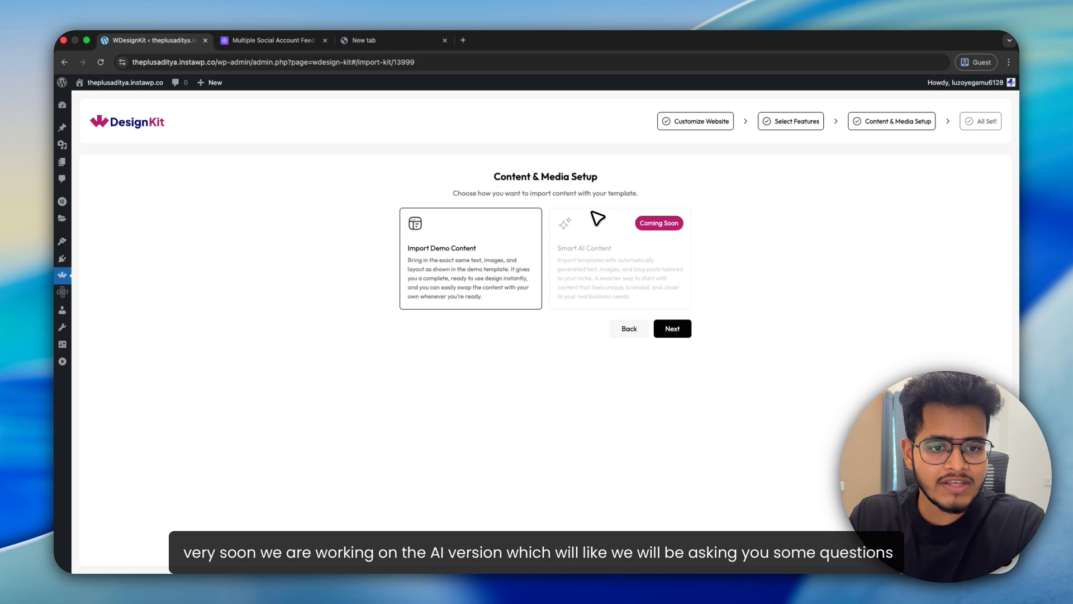
pyautogui.moveTo(607, 248)
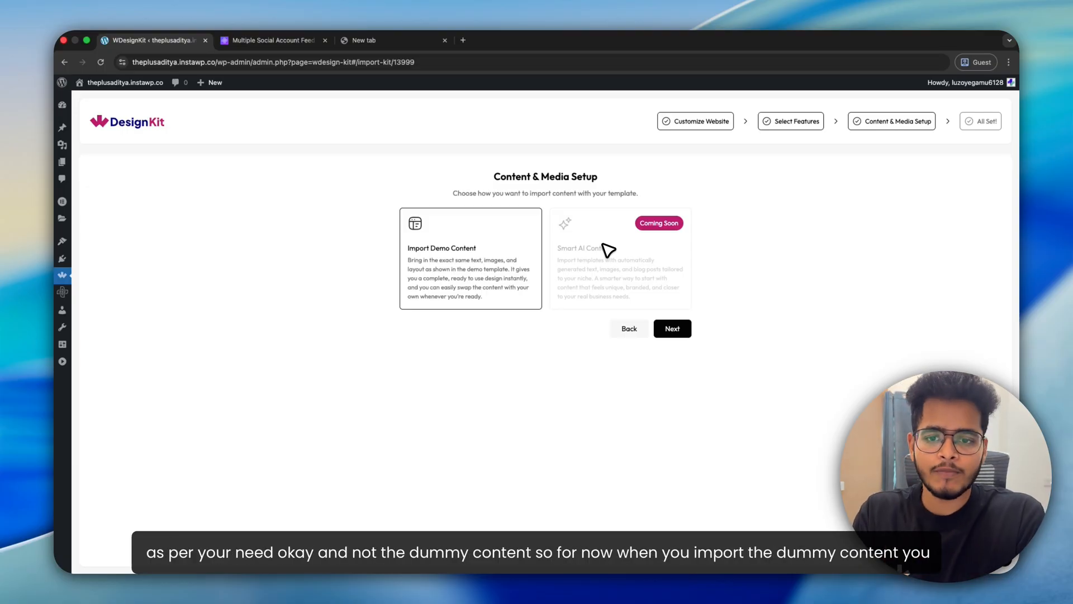
pyautogui.moveTo(672, 328)
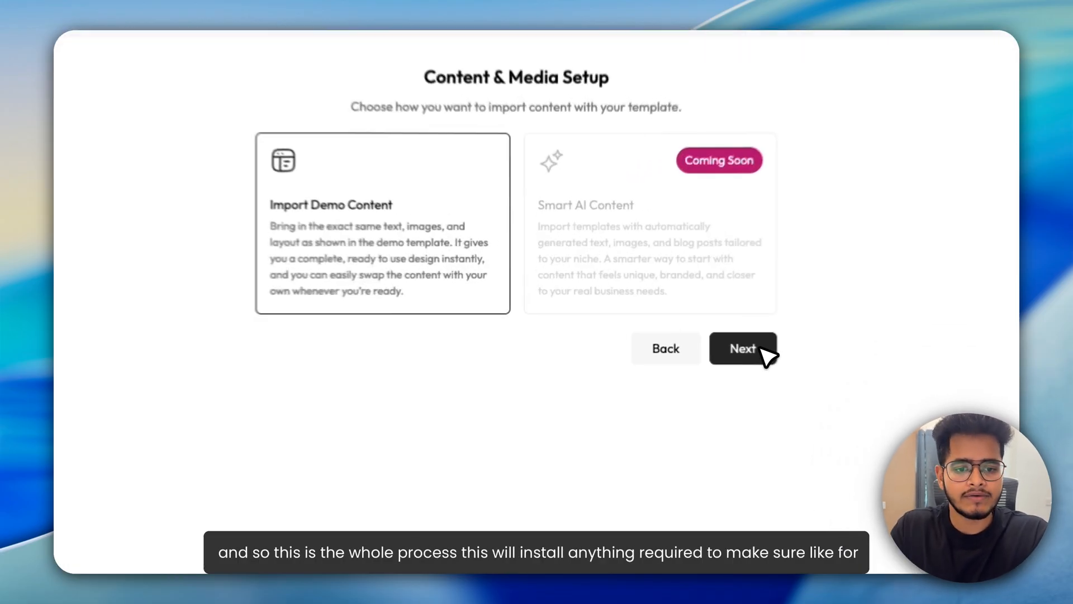
# Step: Keep Import Demo Content selected and start importing the kit
pyautogui.click(743, 348)
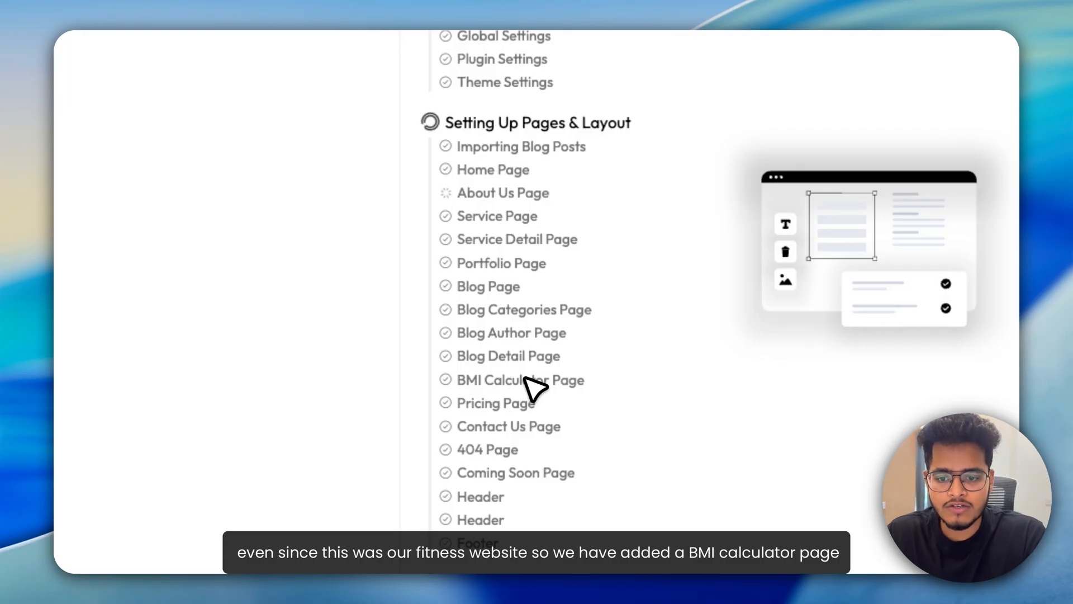
pyautogui.moveTo(522, 411)
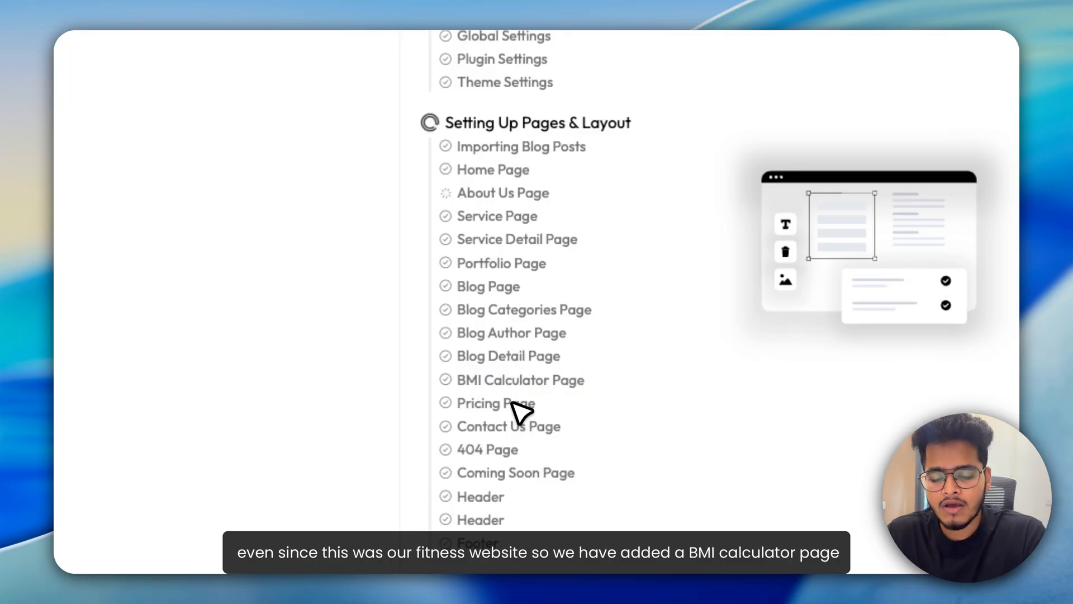
# Step: Scroll the import progress list until the 'Success! Your Website is Ready' screen appears
pyautogui.scroll(-3)
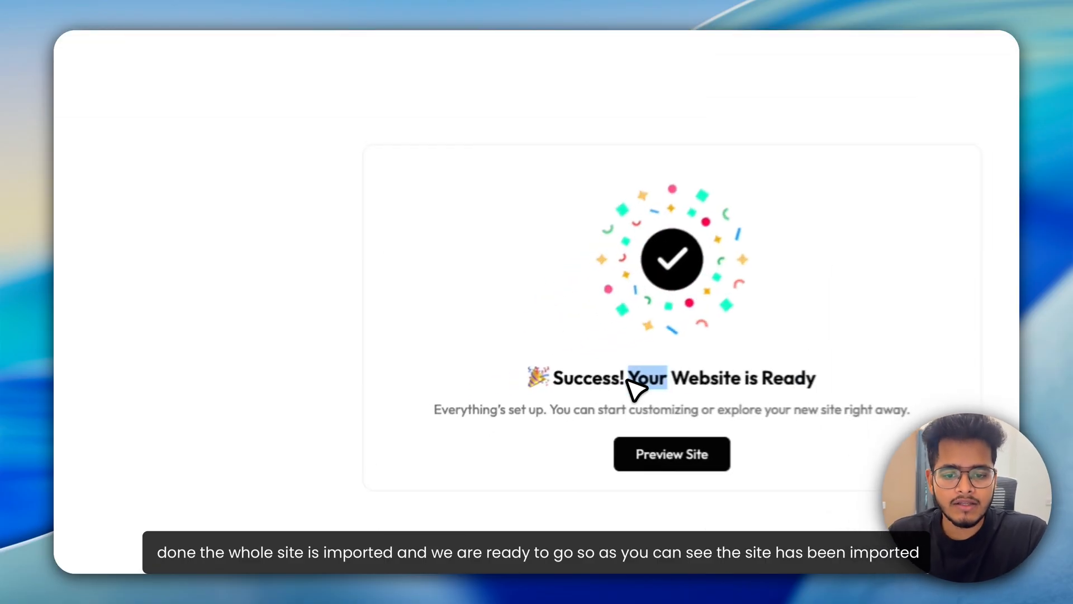
# Step: Preview the imported Fitness Website home page top to bottom, then launch Edit with Elementor
pyautogui.click(671, 454)
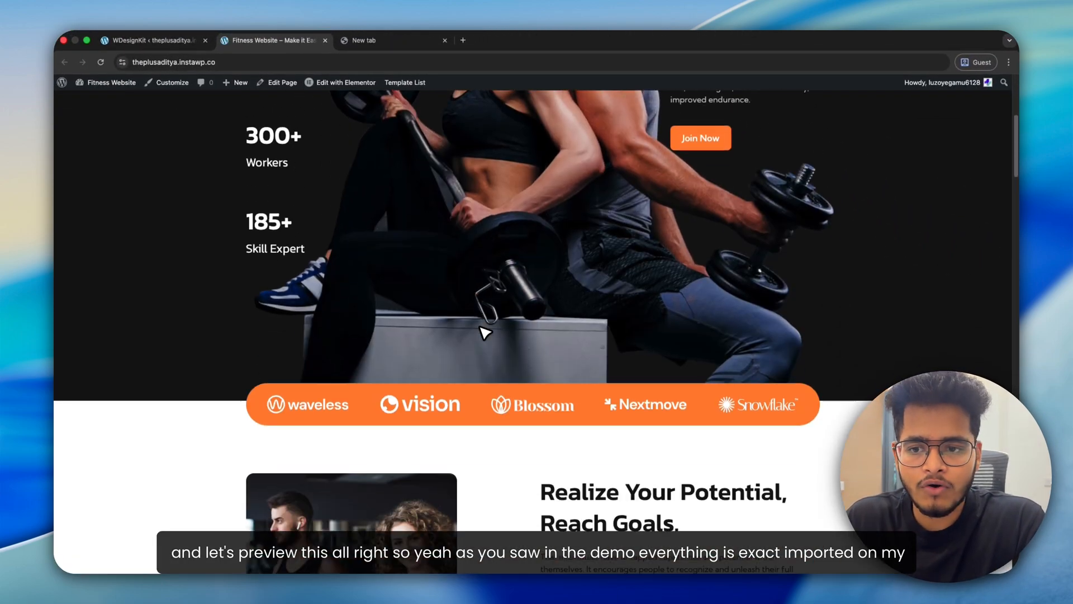
pyautogui.scroll(-3)
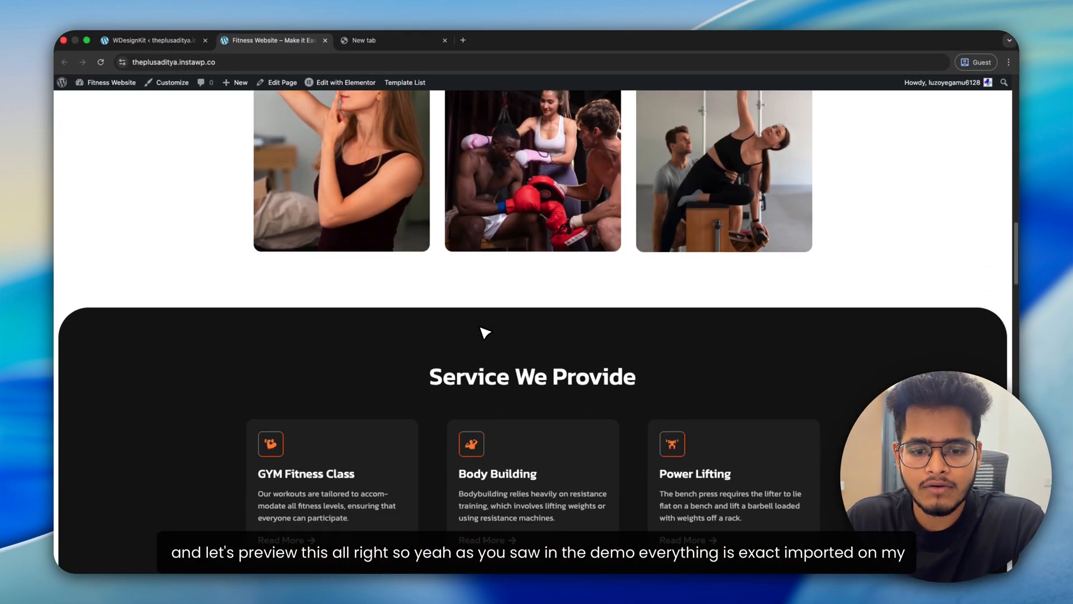
pyautogui.scroll(-3)
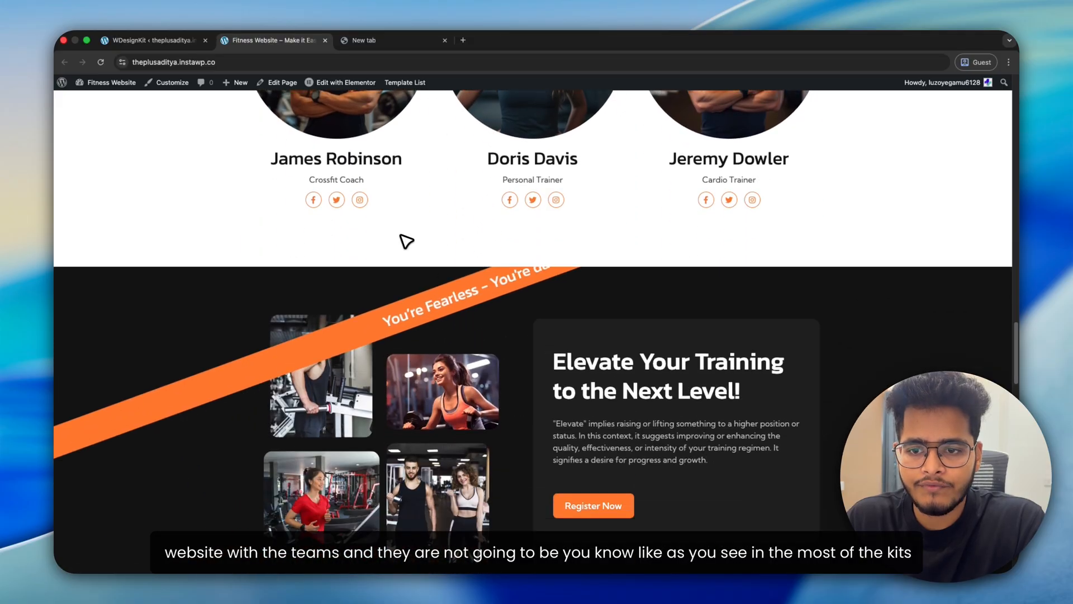
pyautogui.scroll(-3)
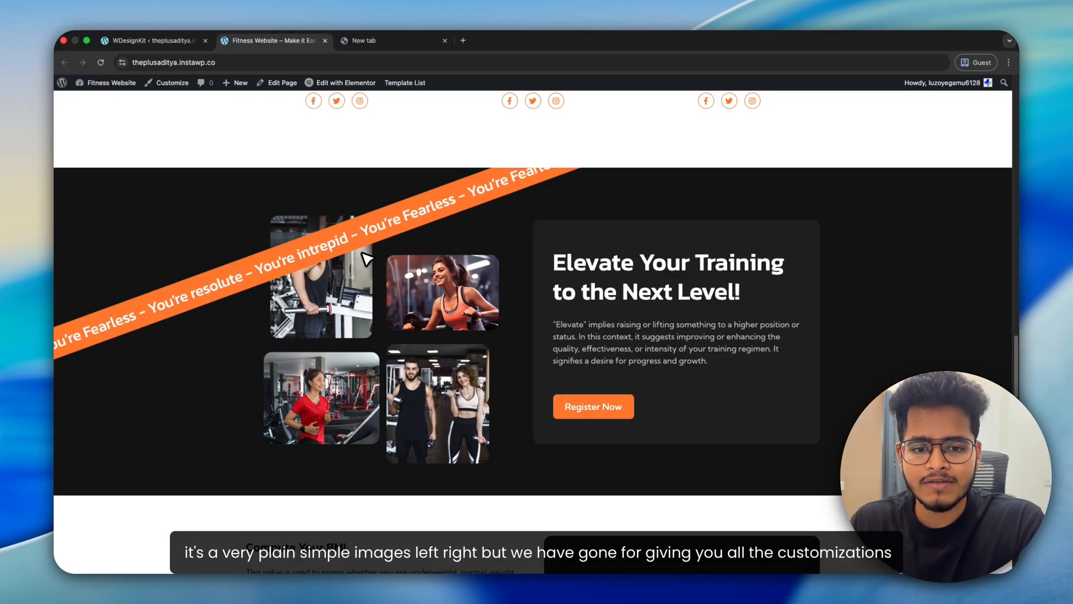
pyautogui.scroll(-3)
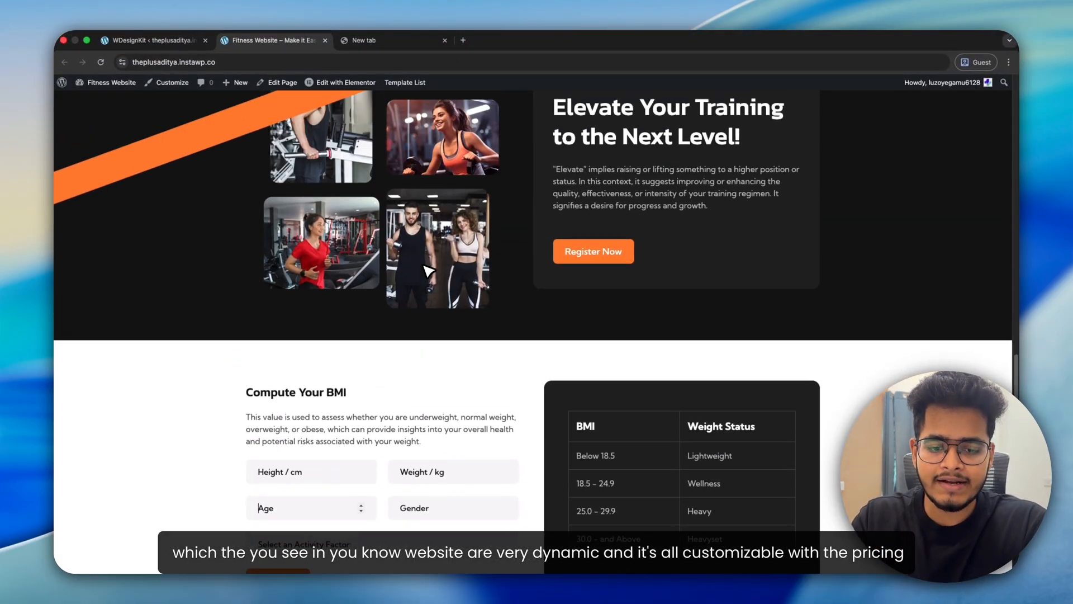
pyautogui.scroll(-3)
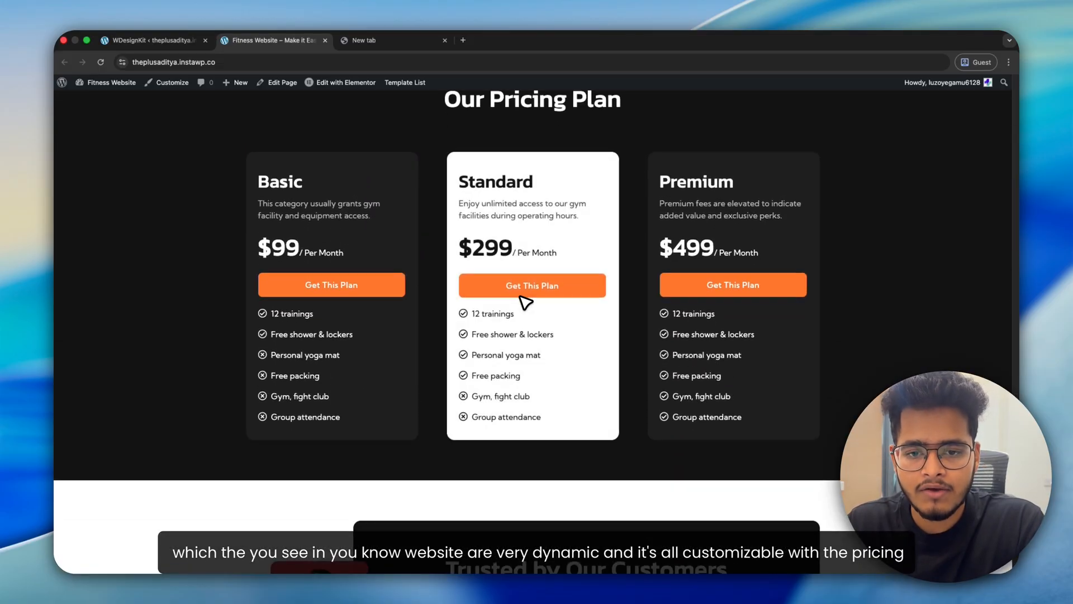
pyautogui.scroll(-3)
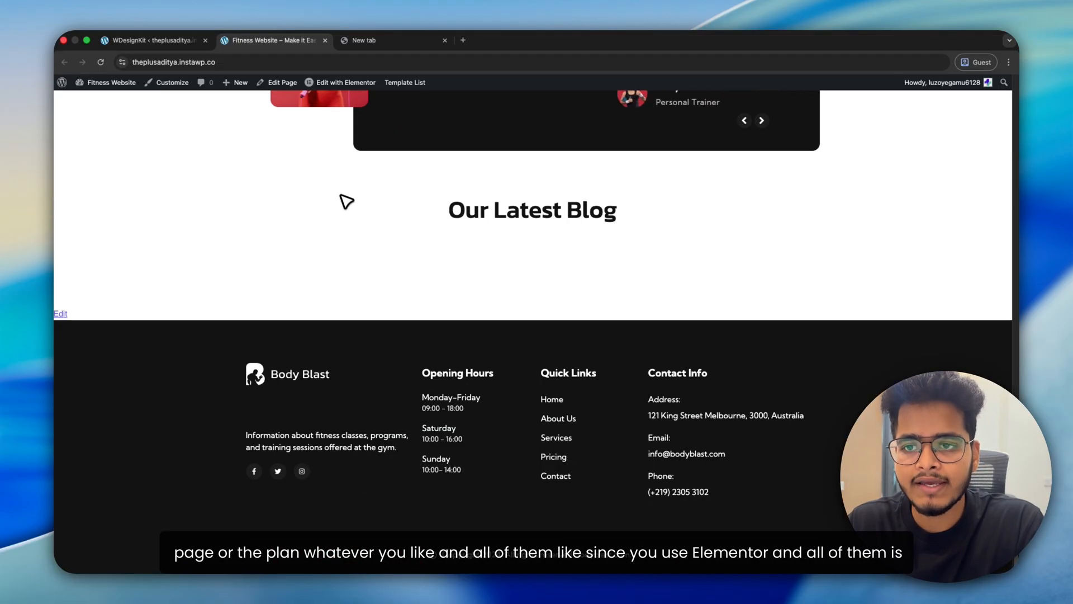
pyautogui.click(345, 82)
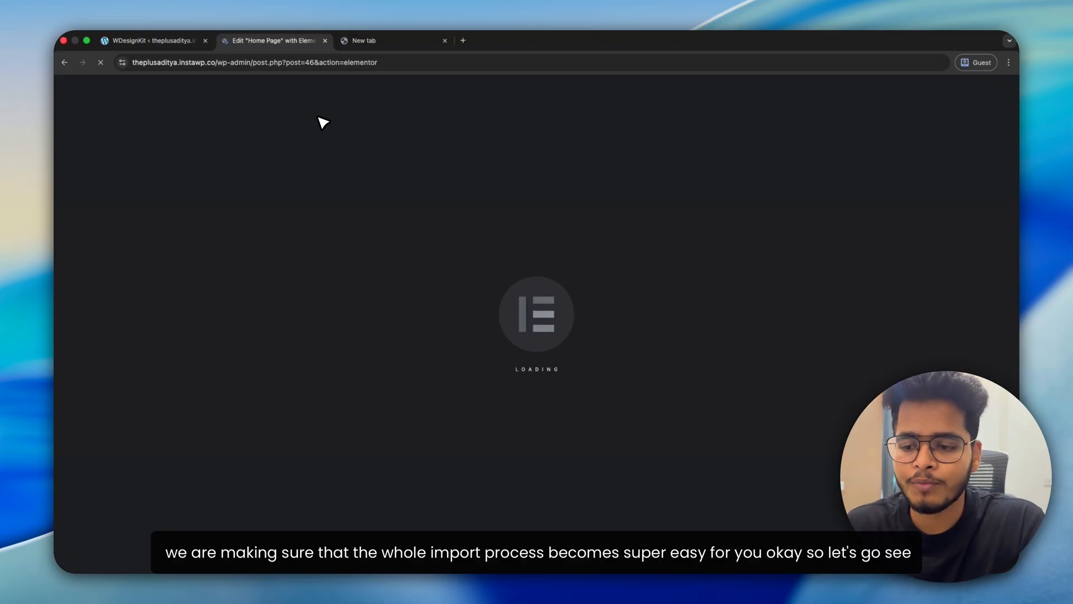
# Step: Type 'Hello This is my' into the hero Heading Title and scroll toward the team section
pyautogui.click(150, 41)
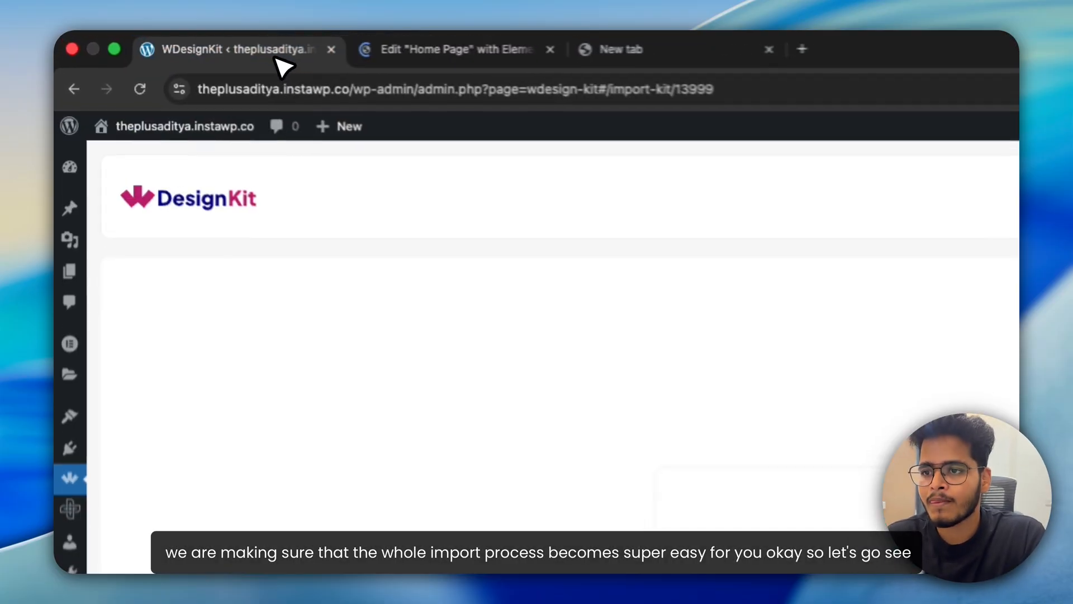
pyautogui.click(455, 49)
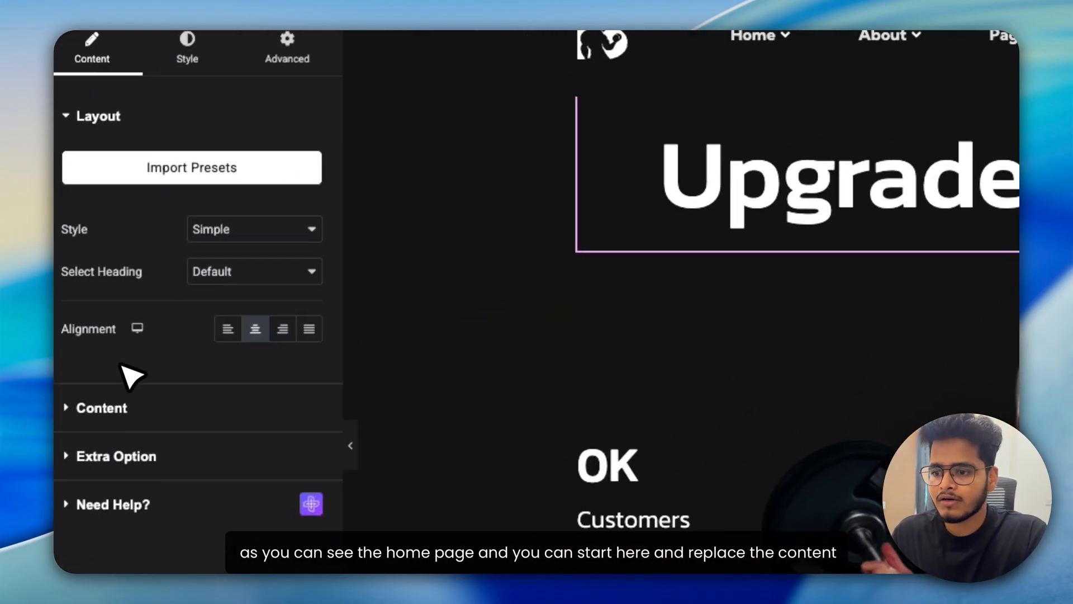
pyautogui.click(101, 407)
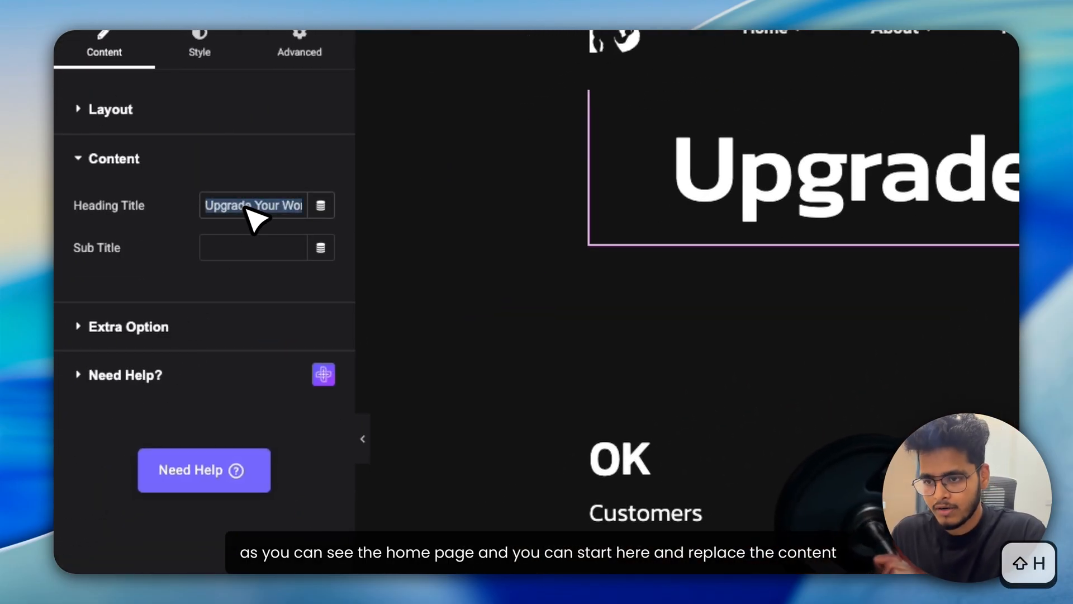
pyautogui.write('Hello This is my')
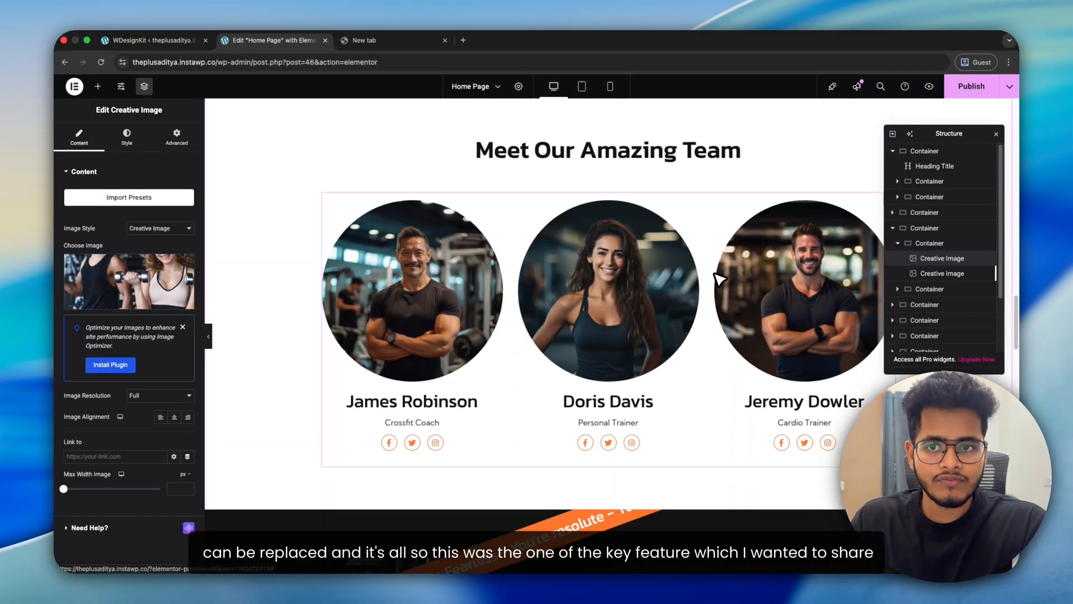
pyautogui.scroll(-3)
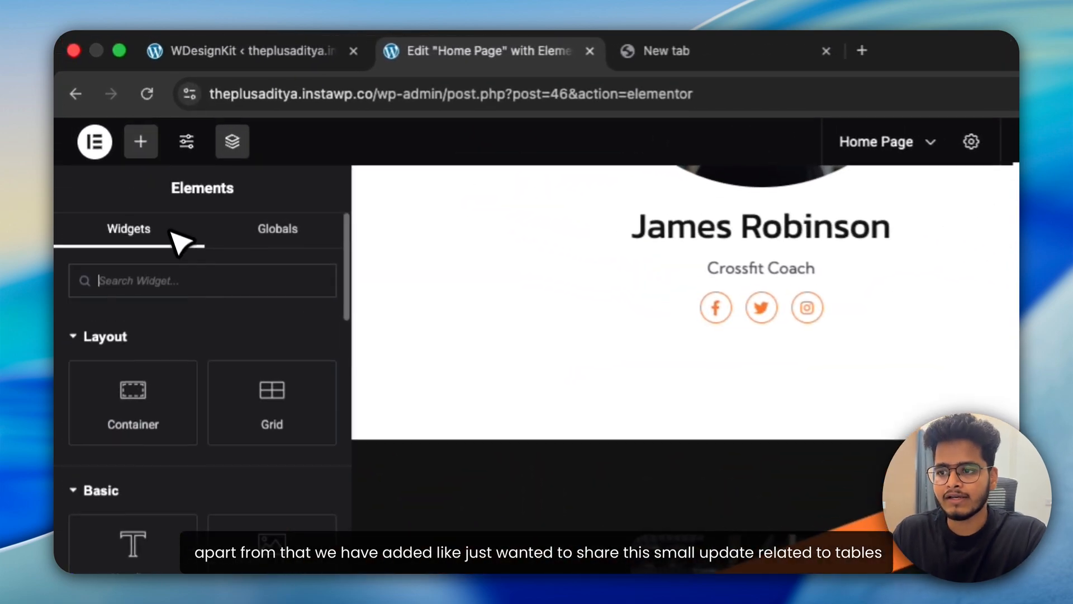
# Step: Add a Table widget below the team section with SQL Query as its data source
pyautogui.write('Table')
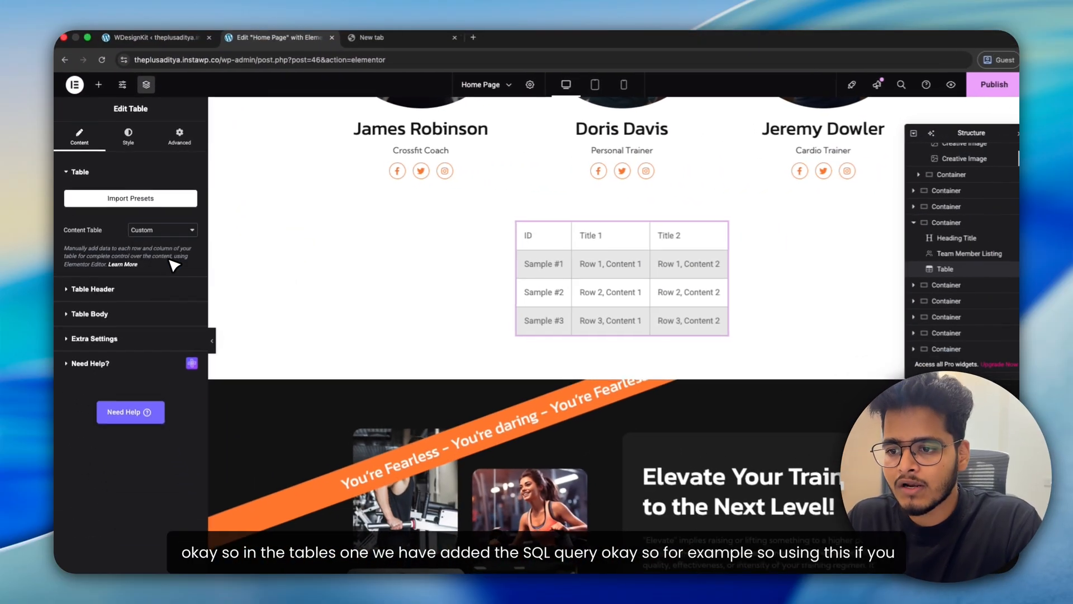
pyautogui.click(160, 229)
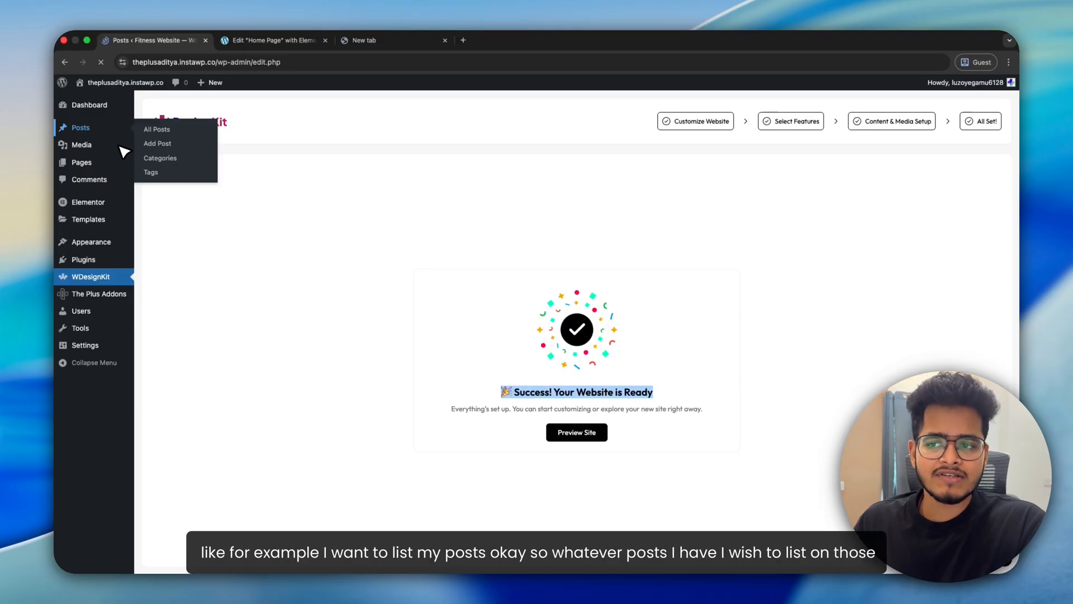
pyautogui.click(274, 40)
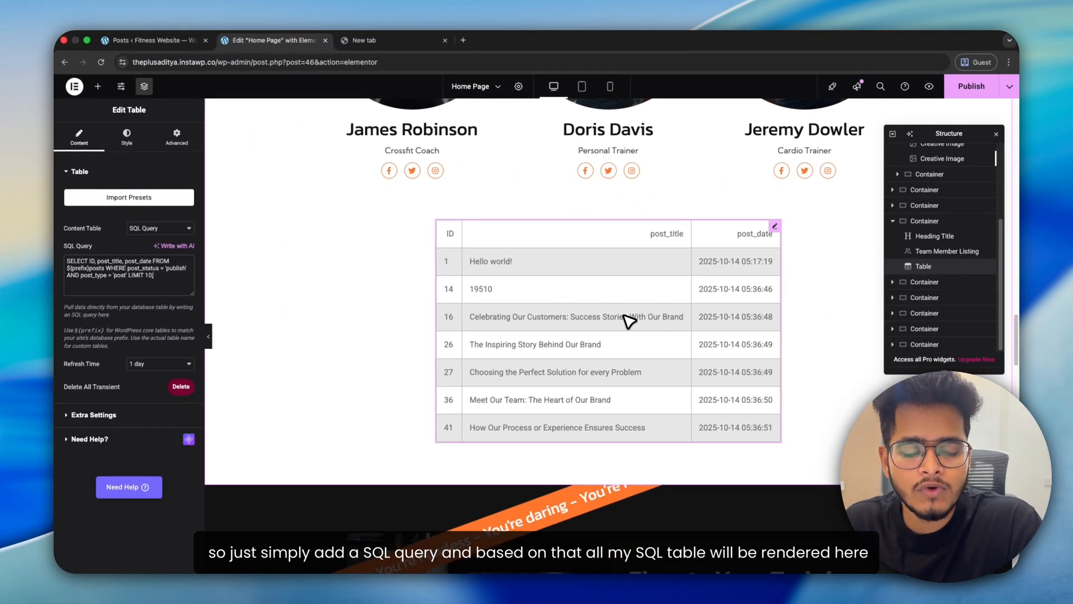
pyautogui.scroll(-3)
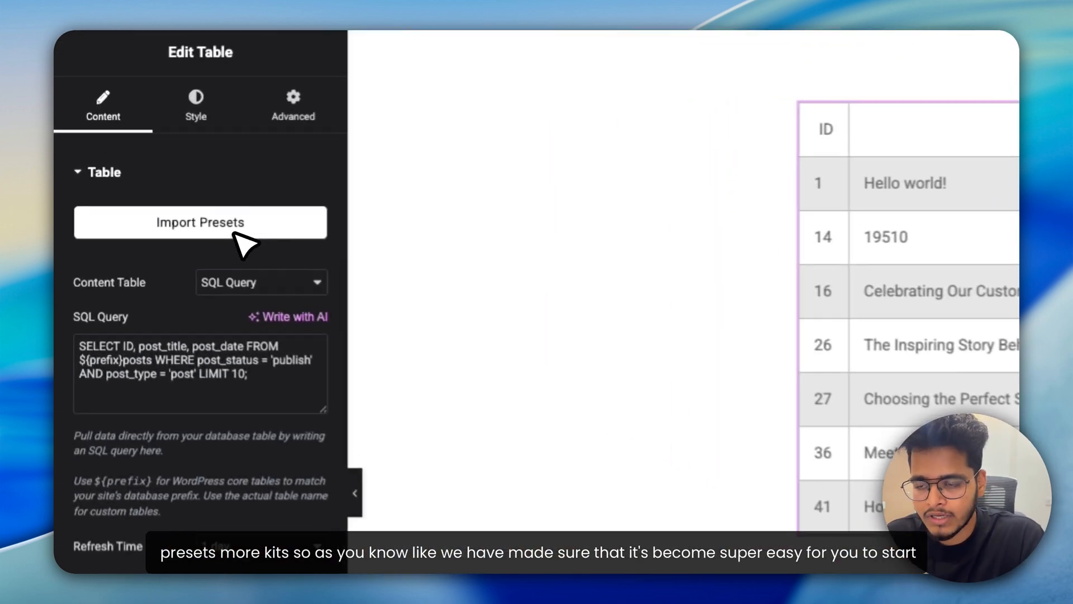
# Step: Scroll through the Import Presets library of ready-made table designs
pyautogui.click(200, 222)
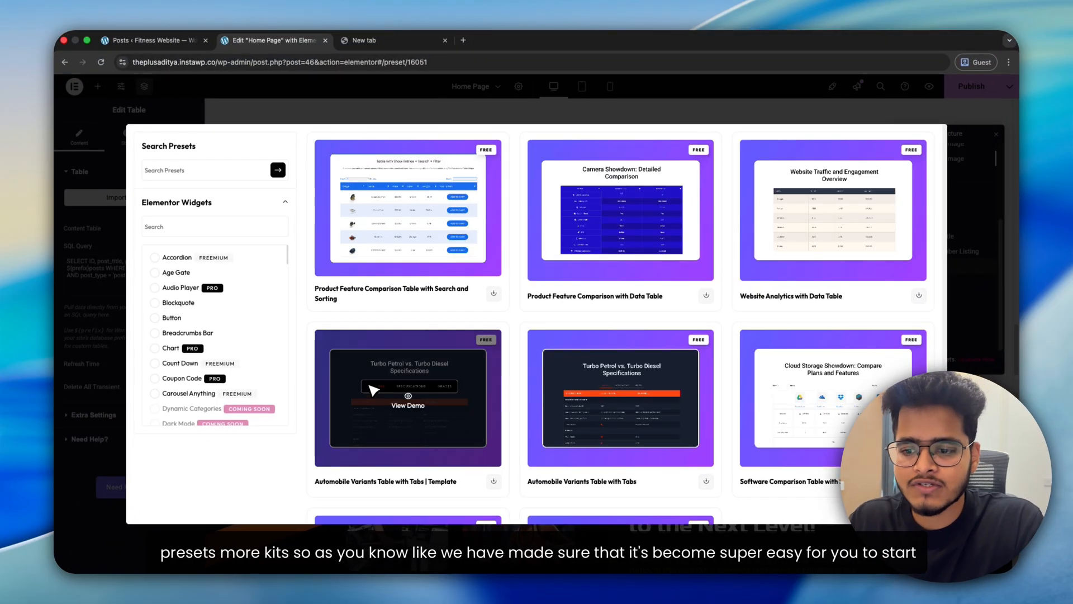
pyautogui.scroll(-3)
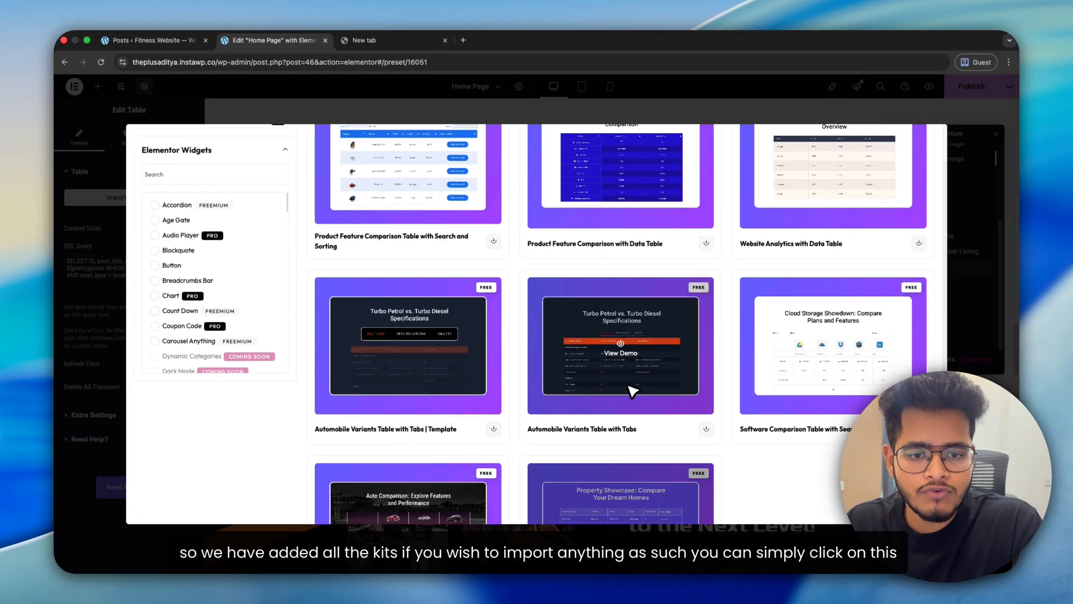
pyautogui.moveTo(697, 443)
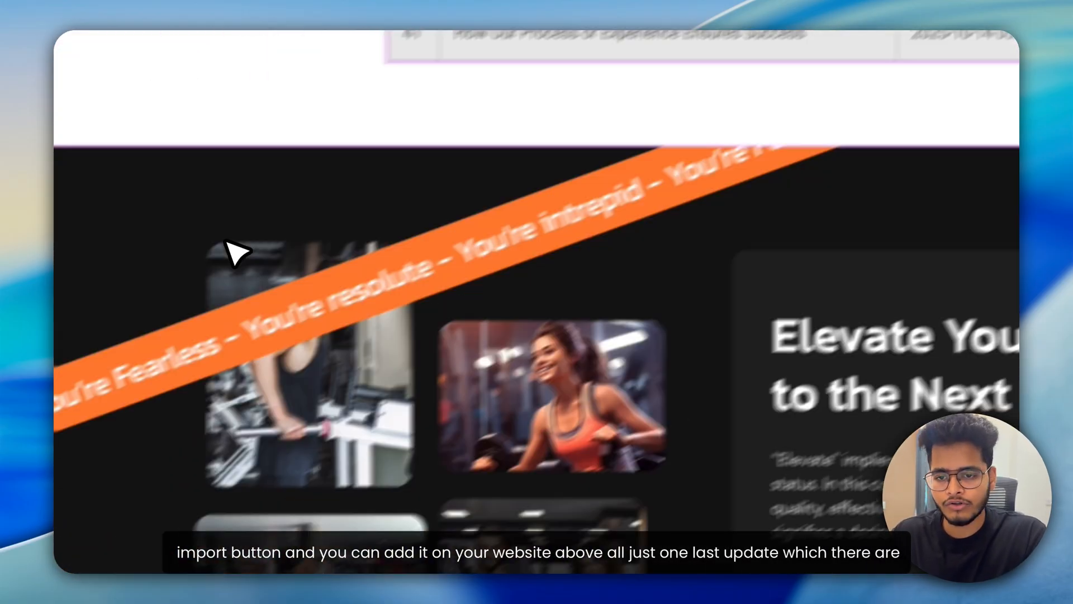
pyautogui.scroll(-3)
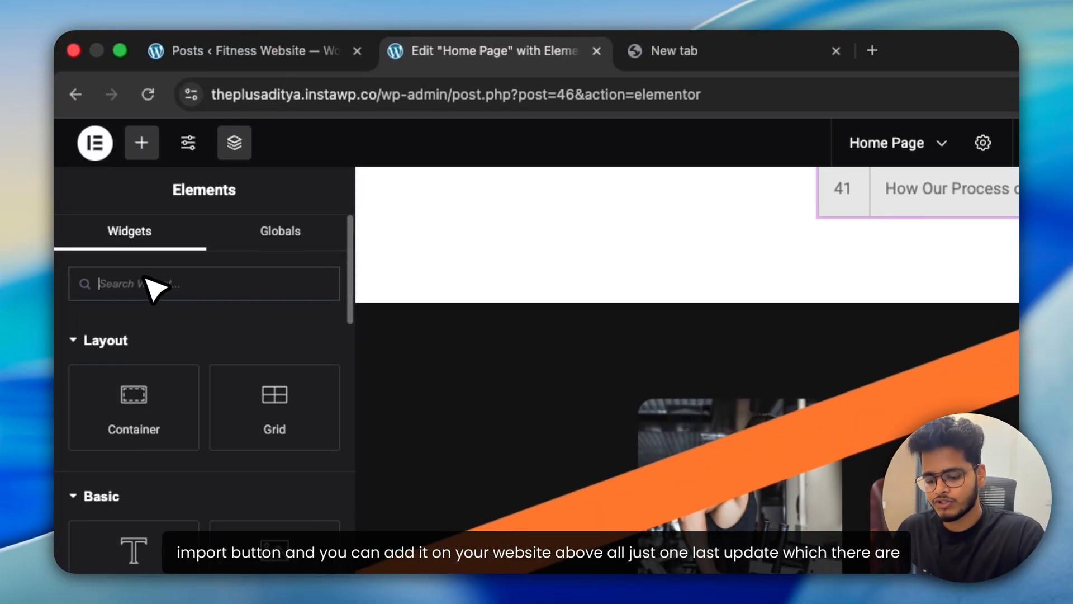
# Step: Add a Form widget above the posts table and show its Mobile Number field settings
pyautogui.write('Form')
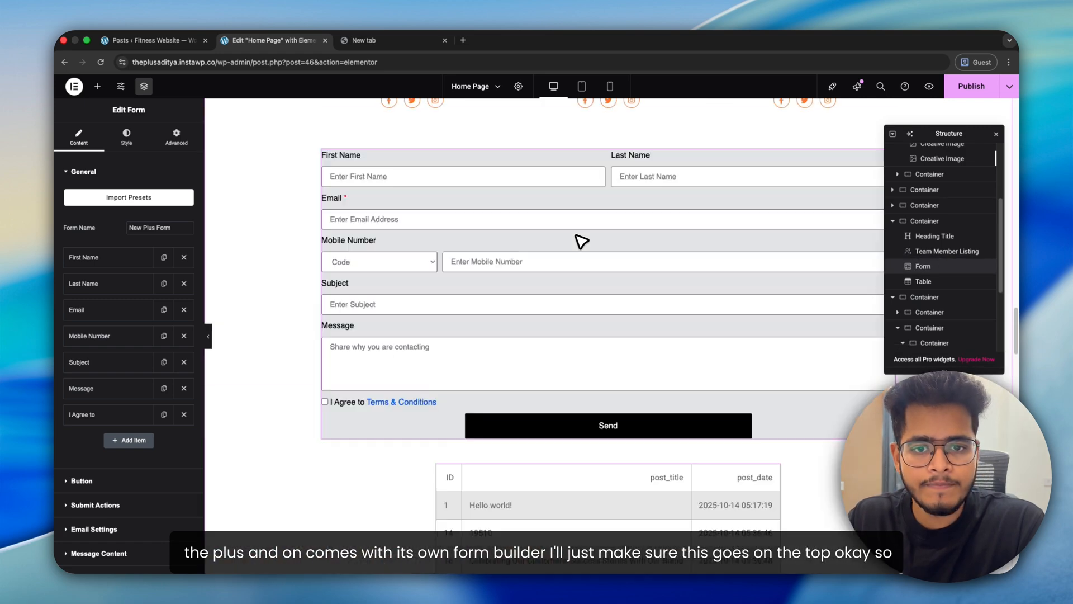
pyautogui.click(378, 261)
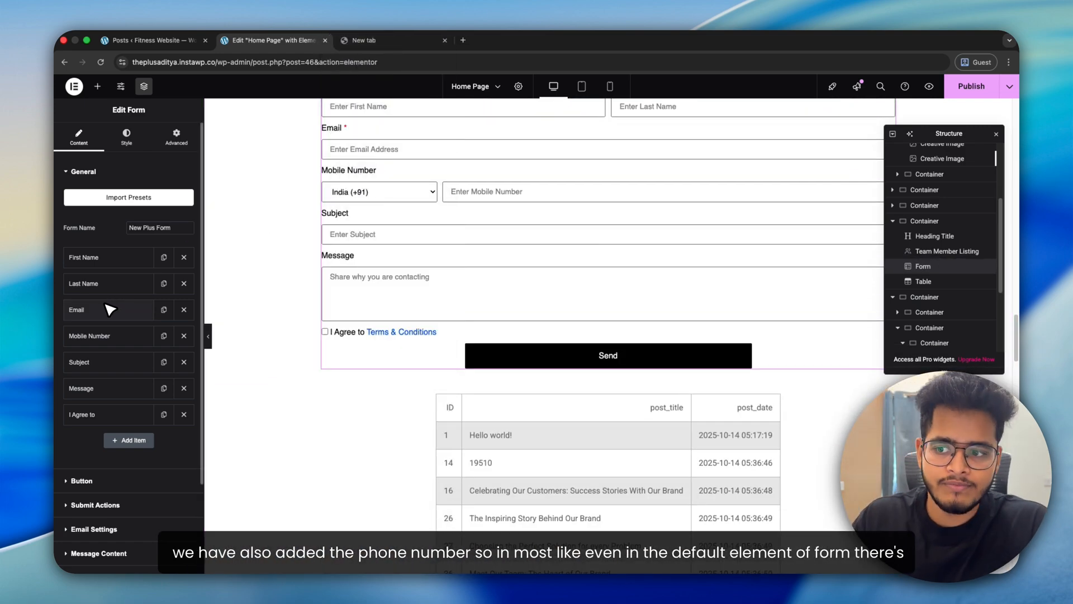
pyautogui.click(77, 309)
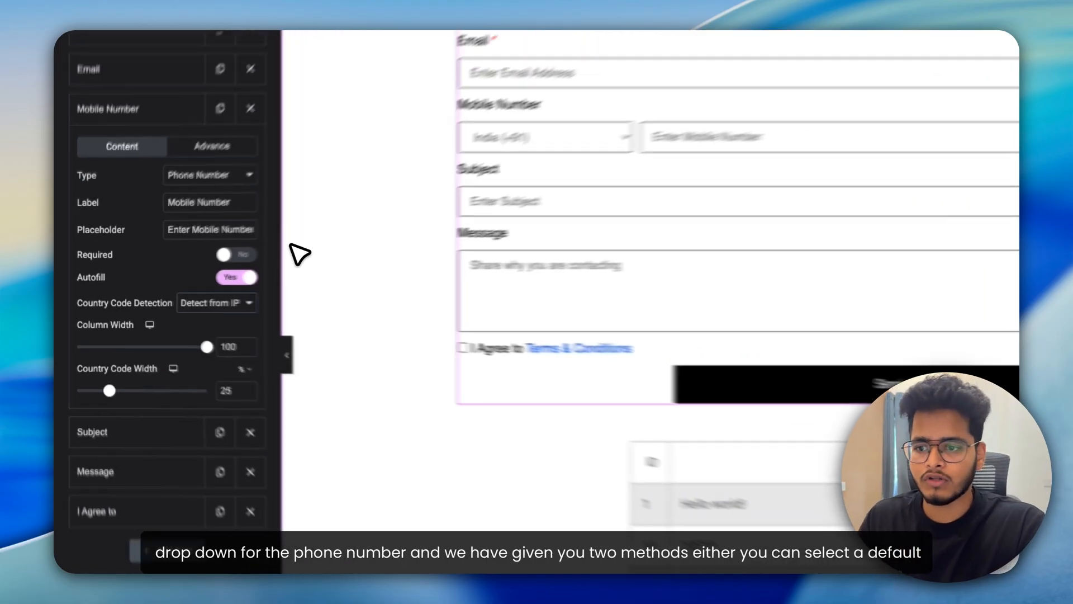
# Step: Try UK as default country, then set Mobile Number country code detection to Detect from IP
pyautogui.click(216, 301)
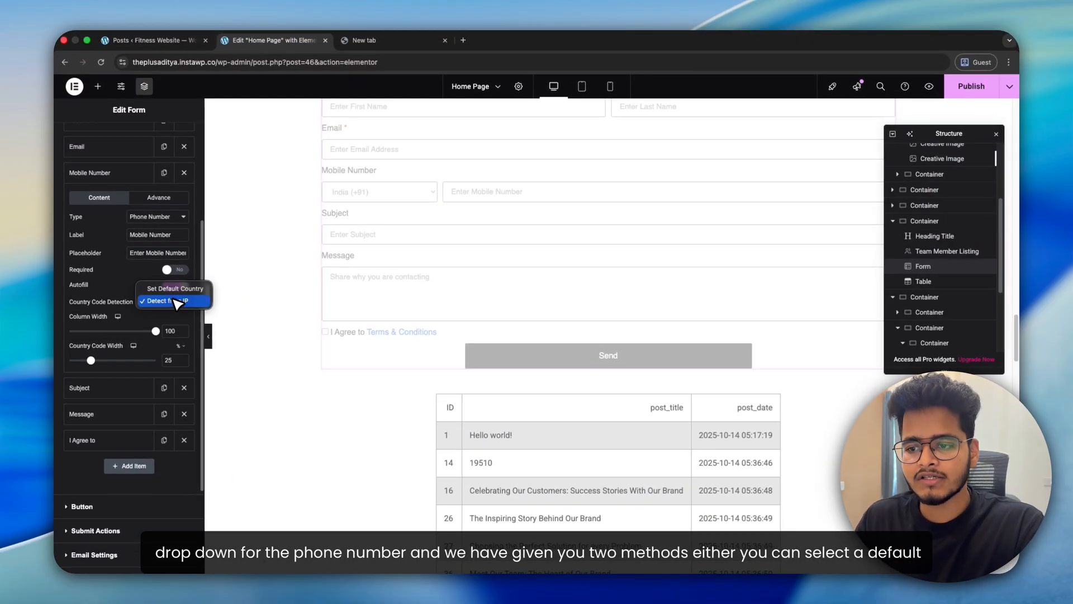
pyautogui.click(174, 289)
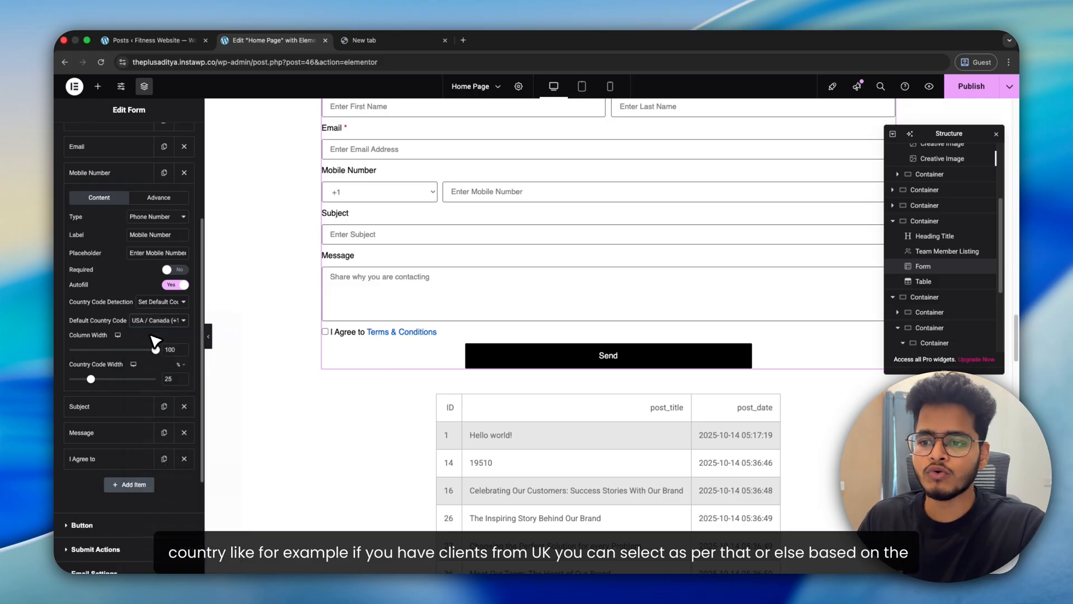
pyautogui.click(158, 320)
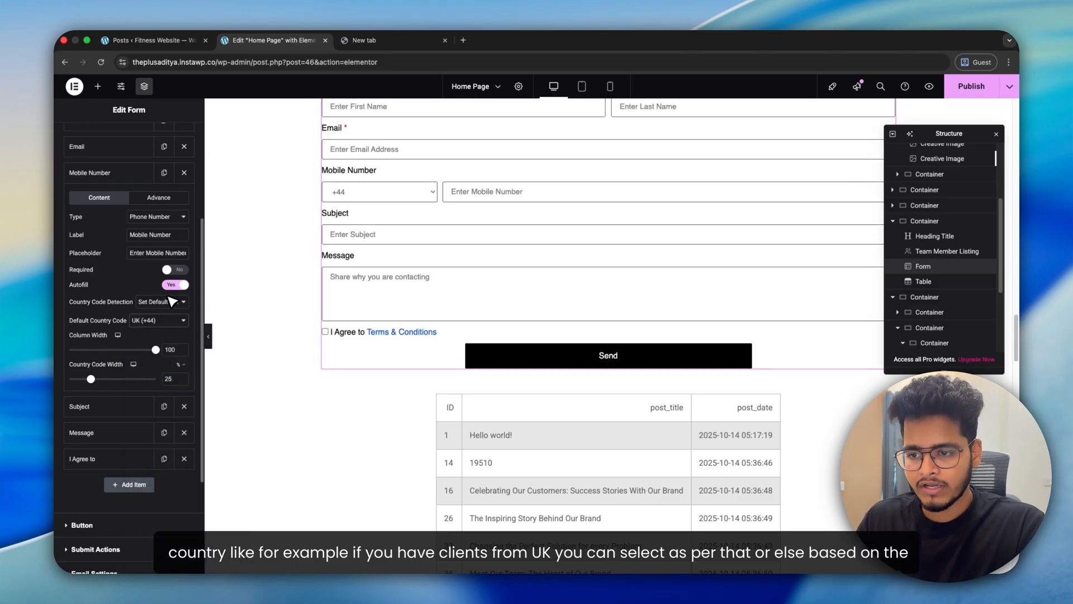
pyautogui.click(161, 301)
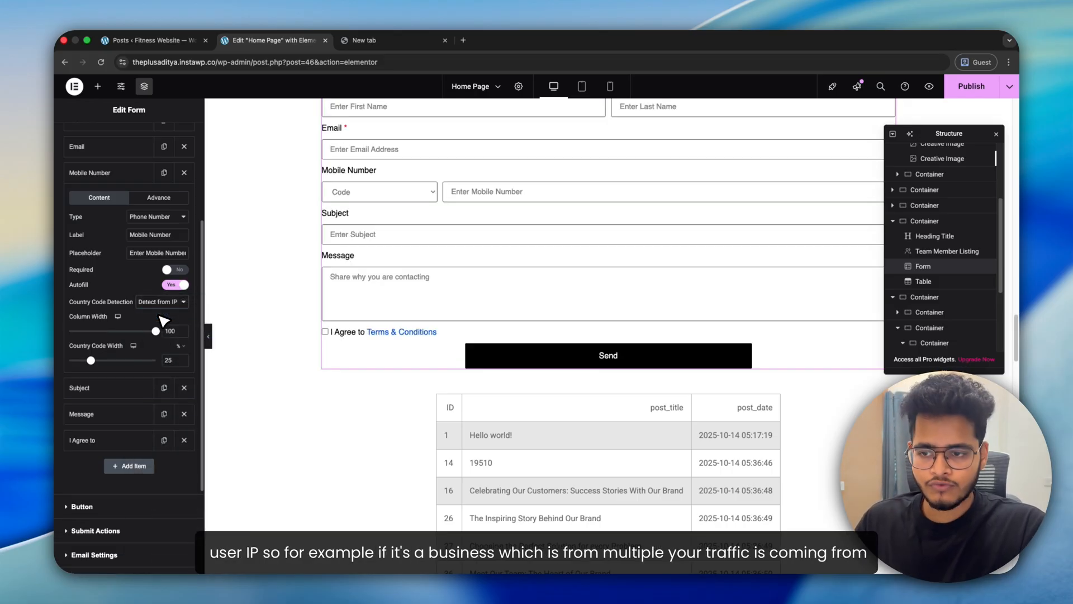
pyautogui.click(379, 192)
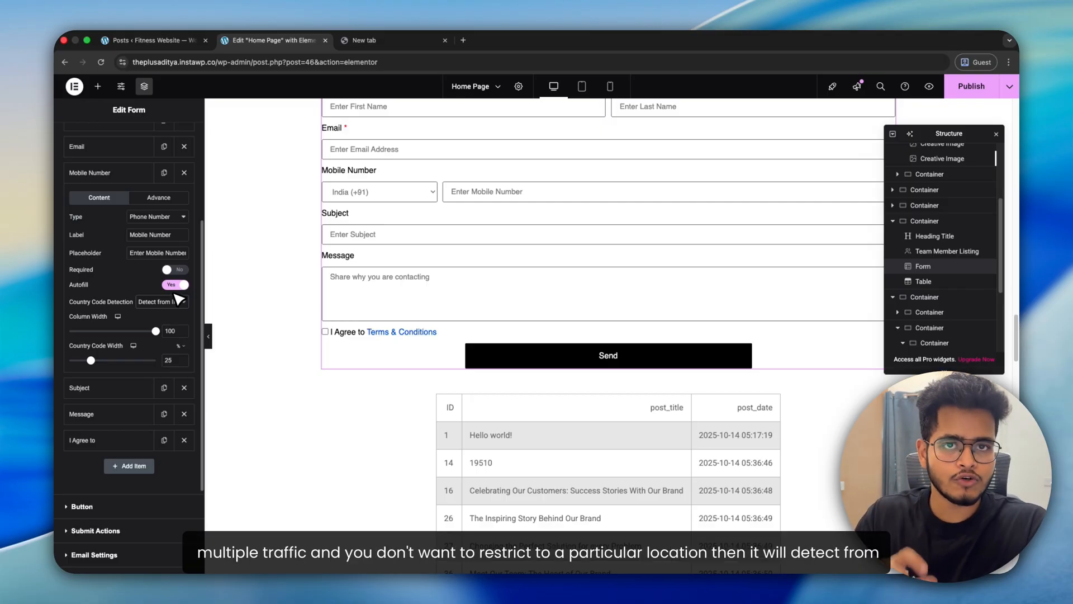
pyautogui.click(162, 301)
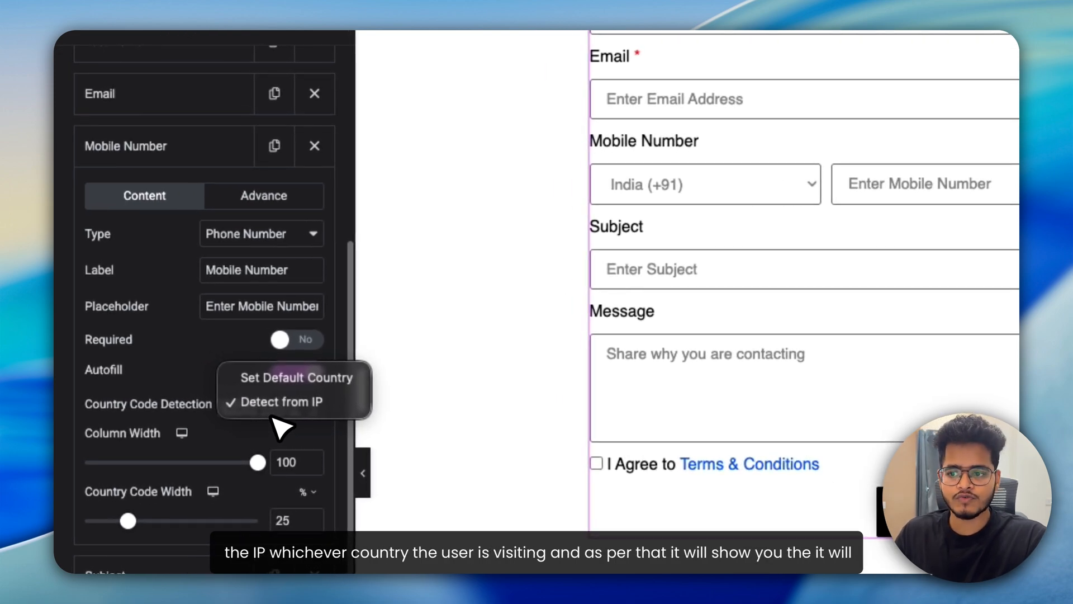
pyautogui.click(296, 369)
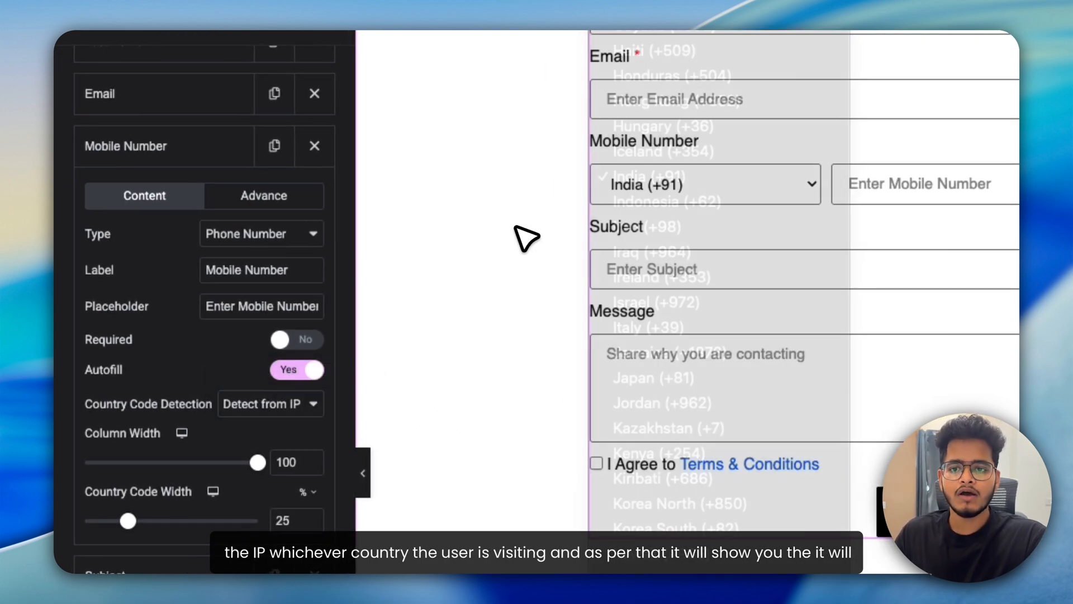